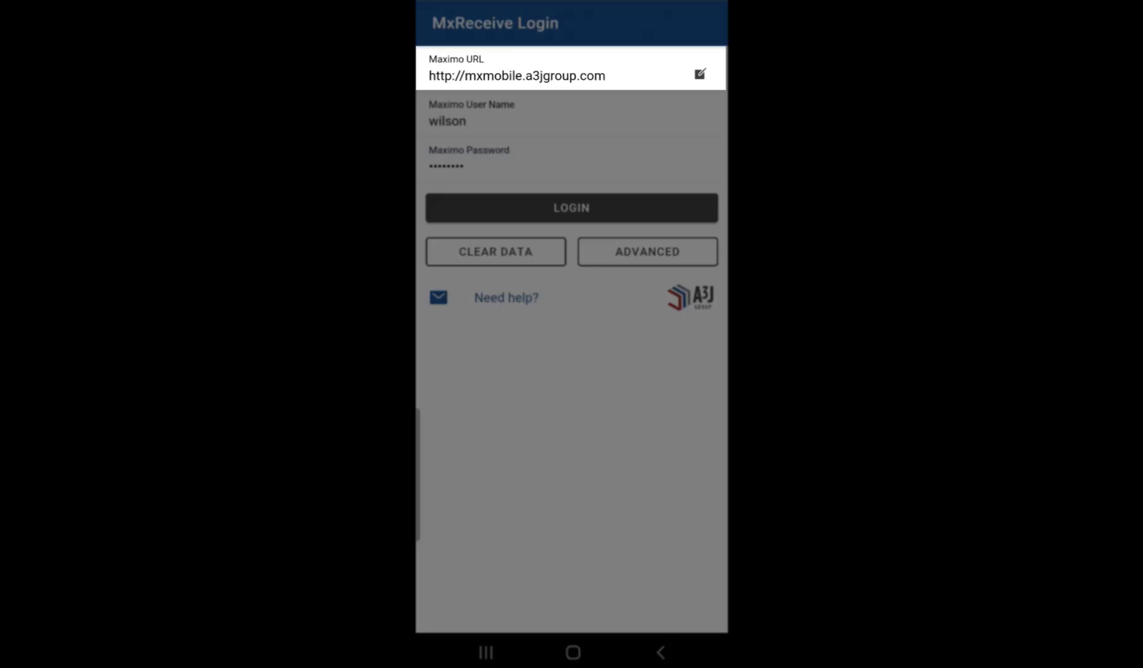
Step: Review the saved Maximo server address and password, then scroll down the purchase order list
left_click(570, 156)
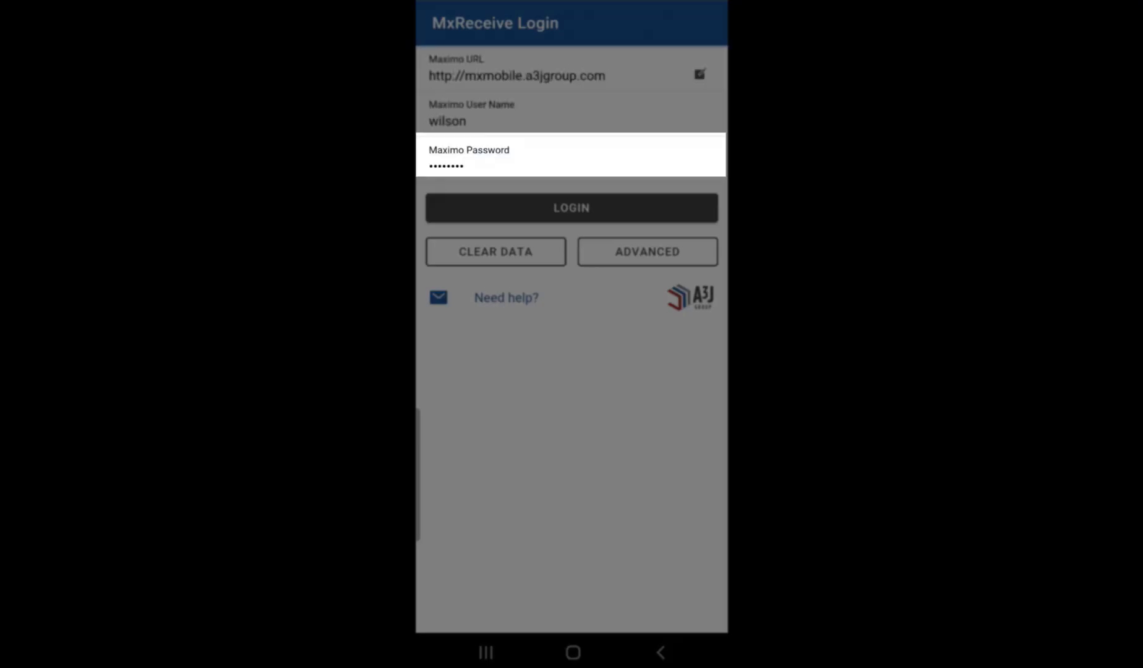
left_click(570, 208)
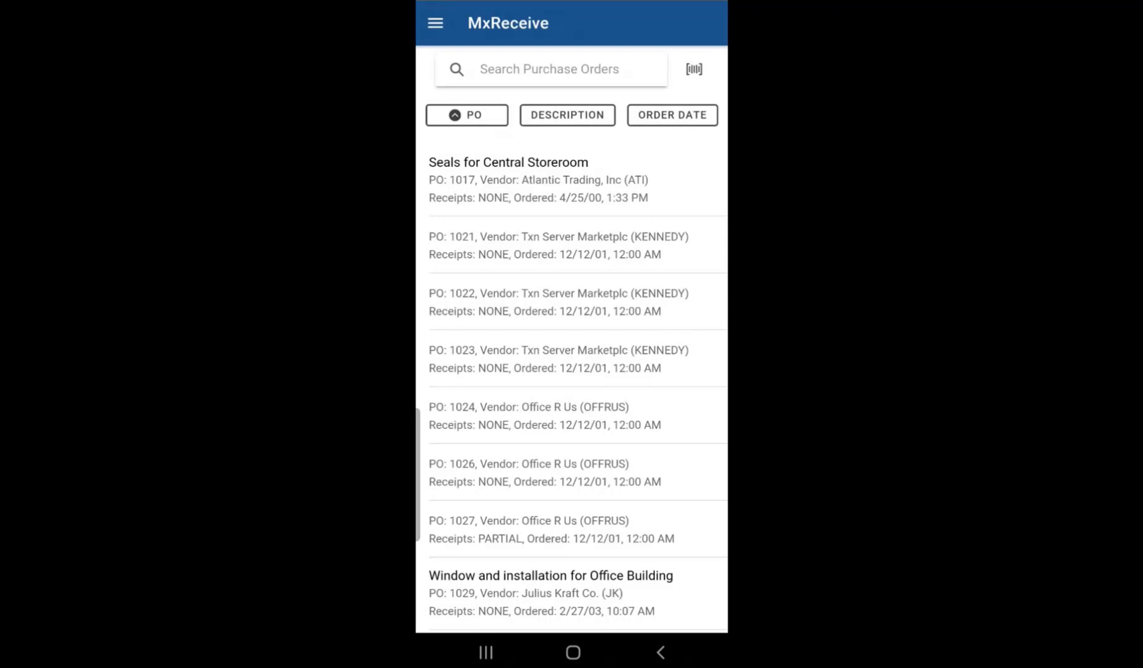
scroll("down", 3)
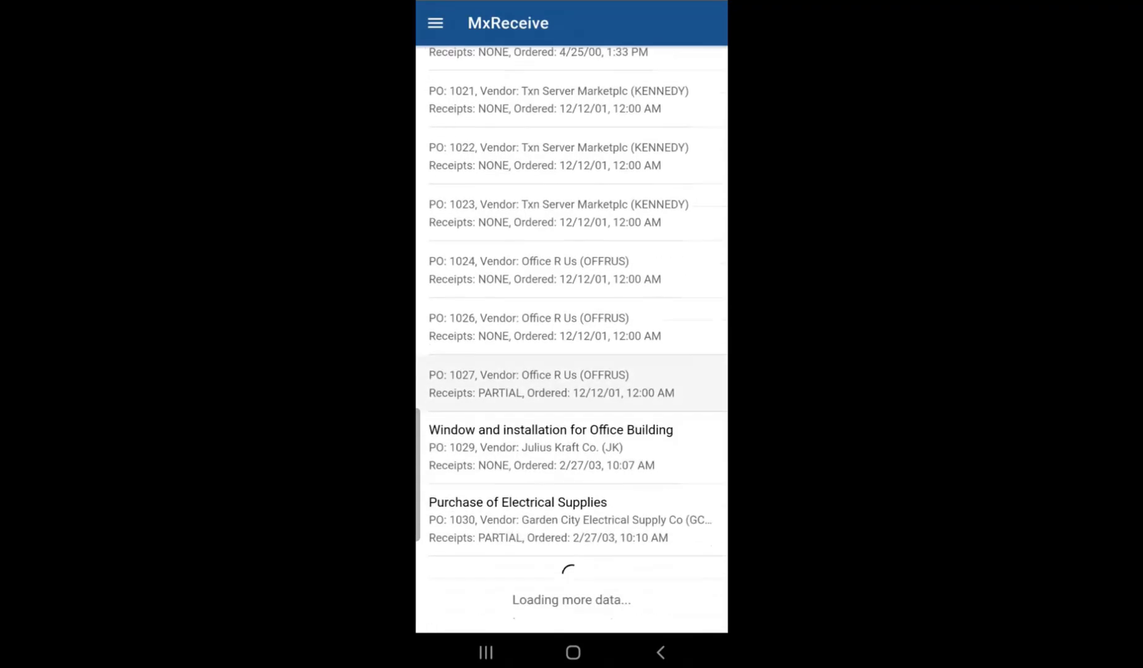
scroll("down", 3)
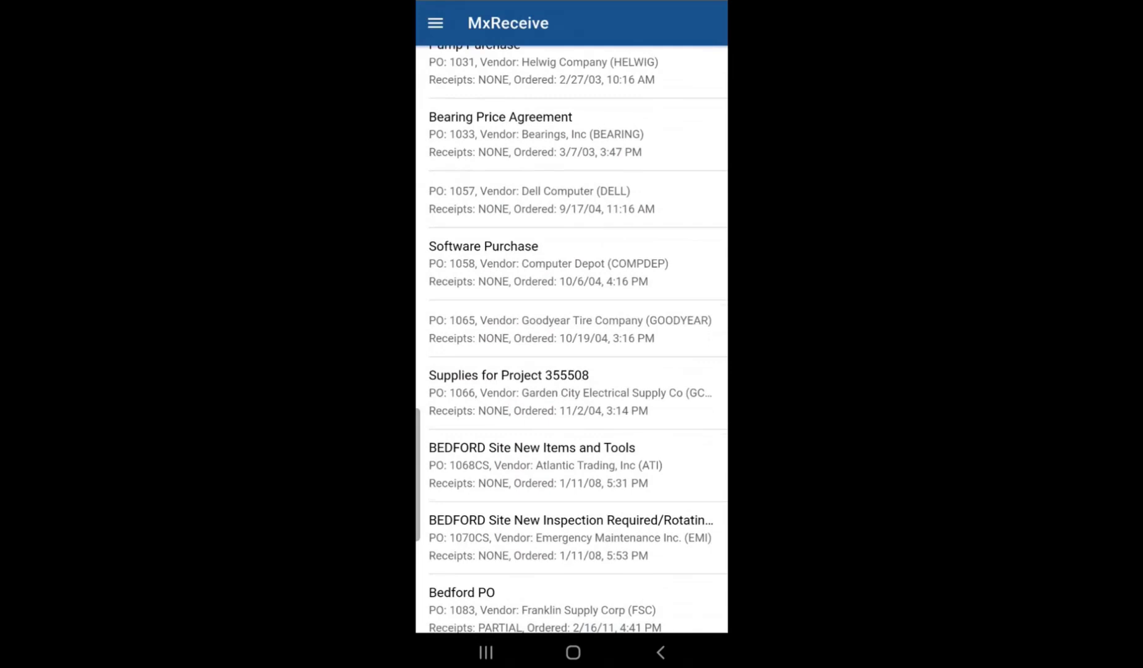
scroll("down", 3)
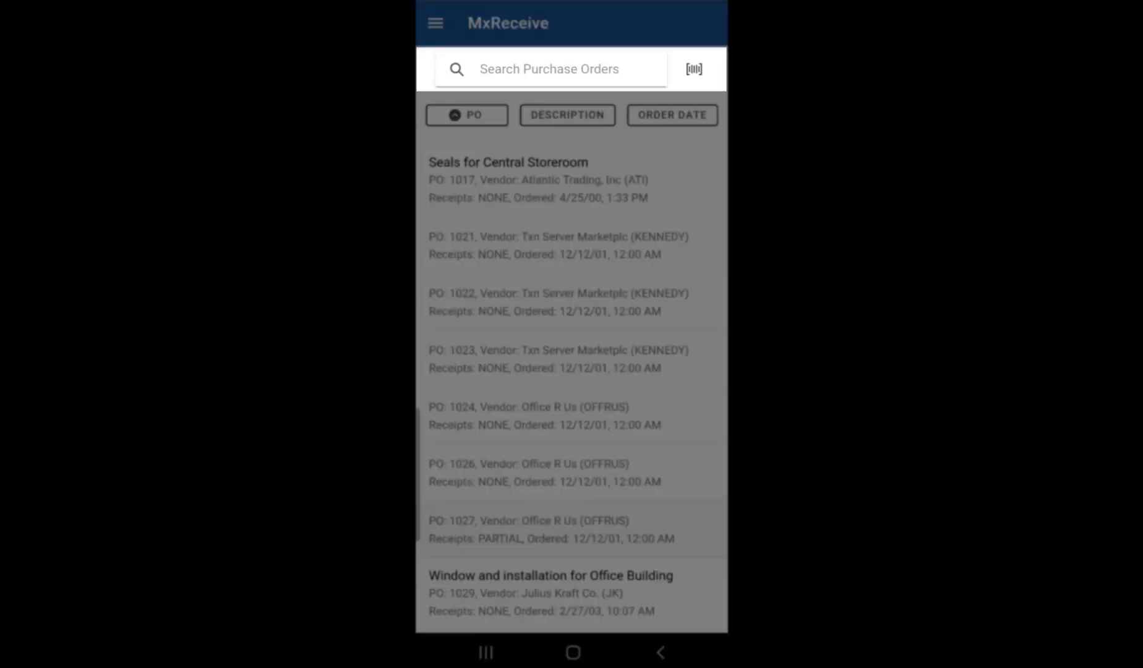
Step: Search the purchase orders for 1033 to narrow the list to the Bearing Price Agreement
left_click(550, 68)
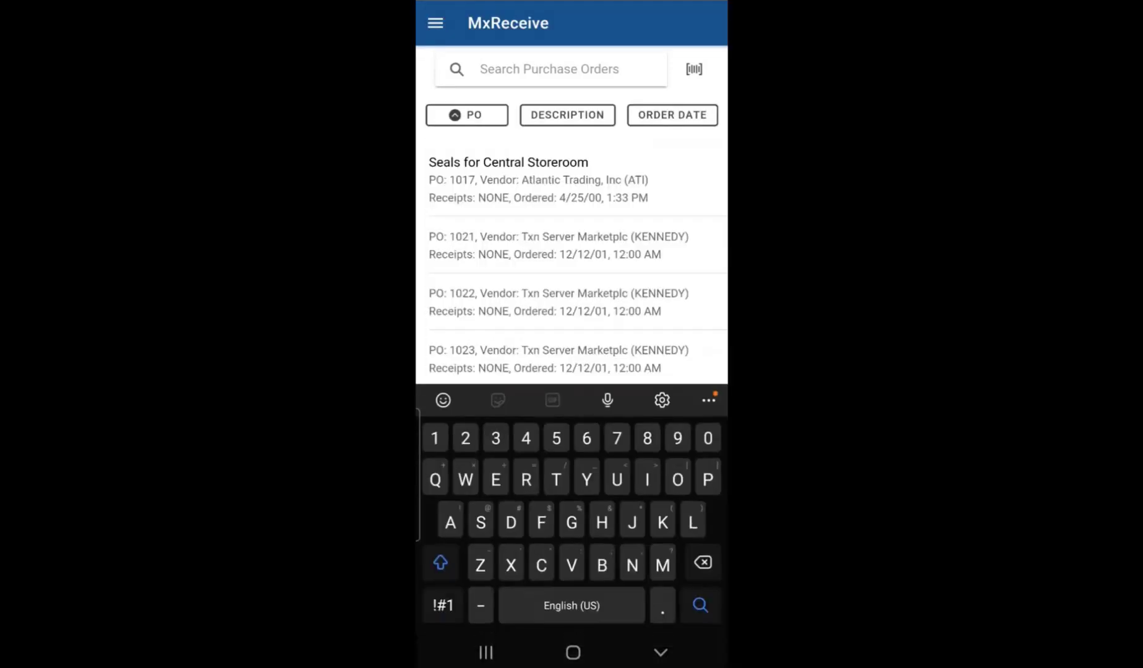
type("1")
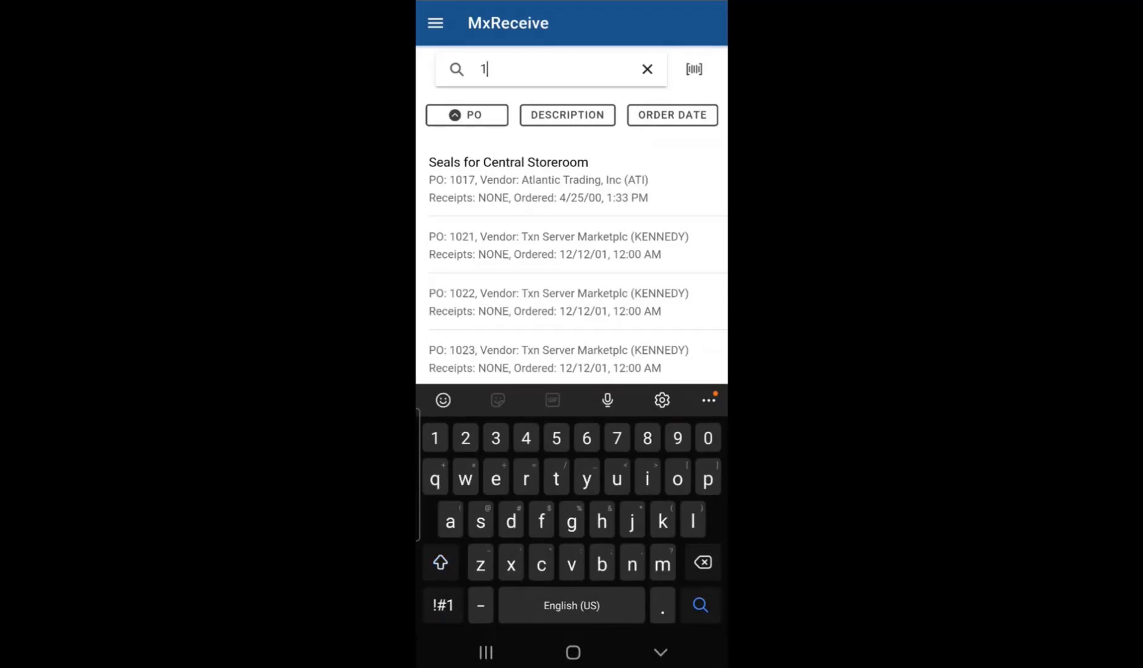
type("033")
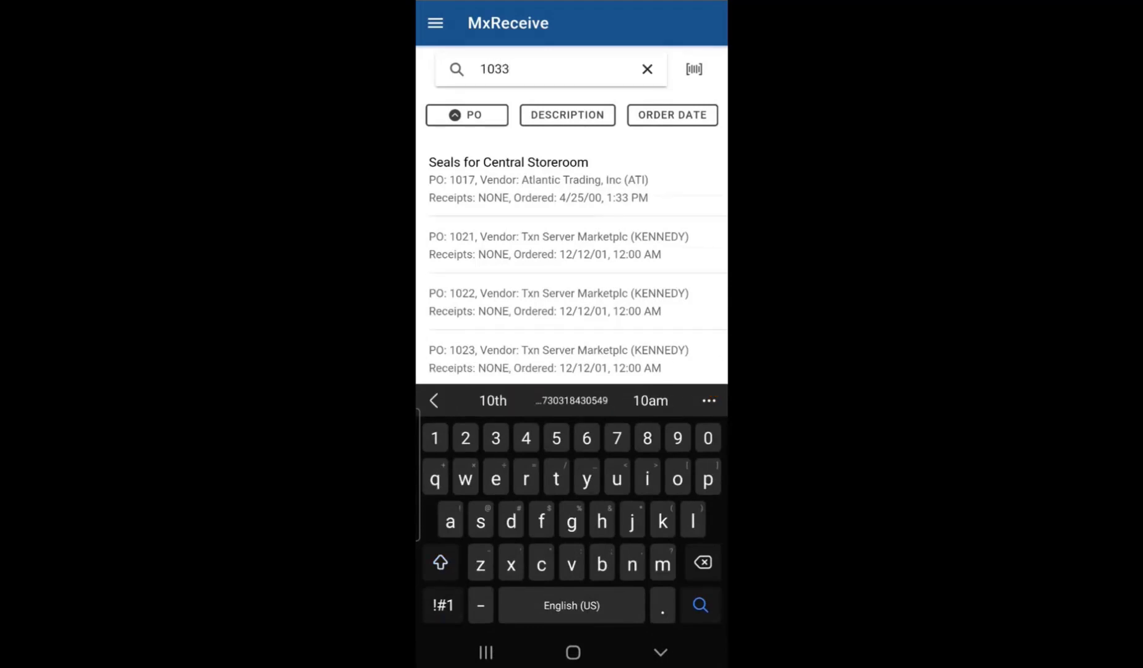
key("enter")
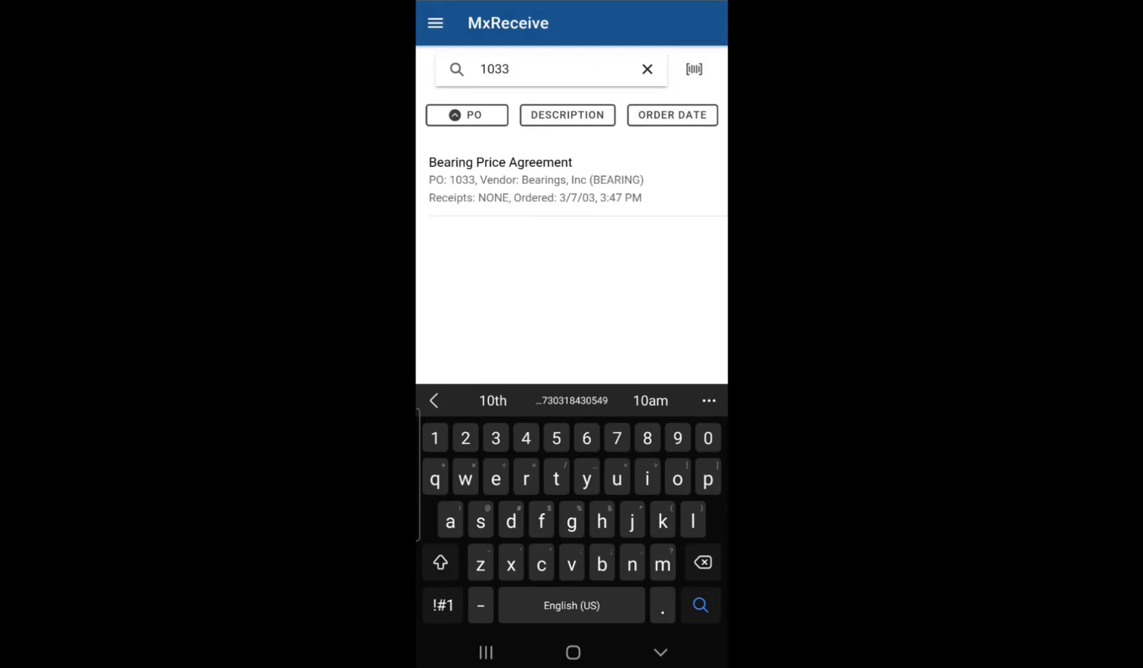
Step: Look up purchase order 1033 through the barcode scan field as an alternative
left_click(645, 68)
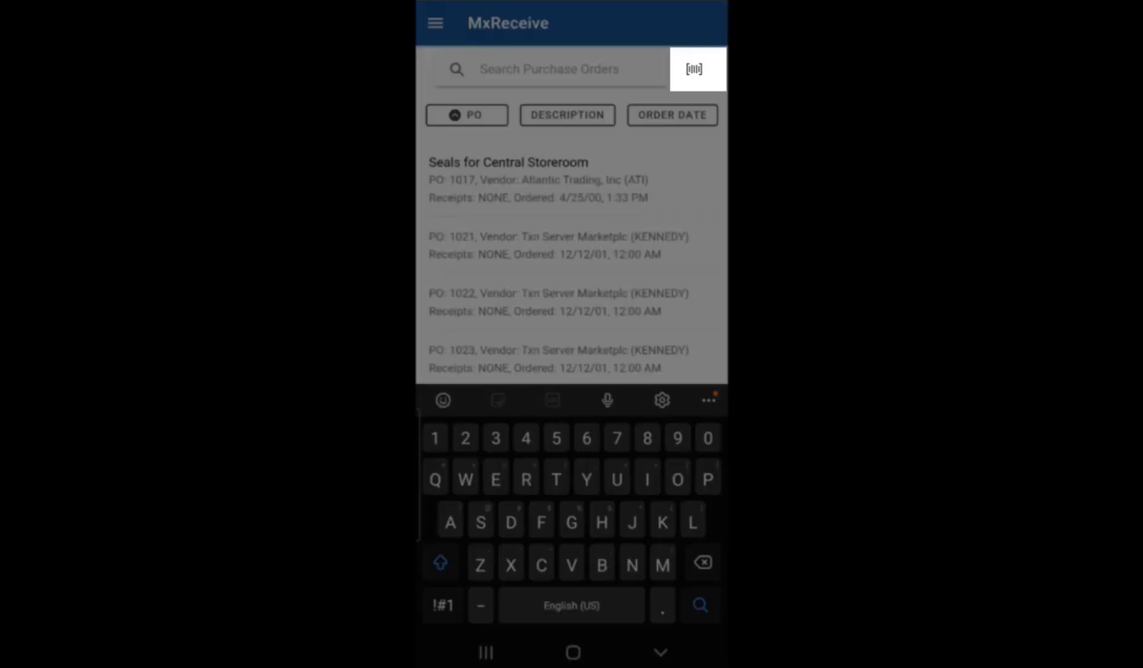
type("1033")
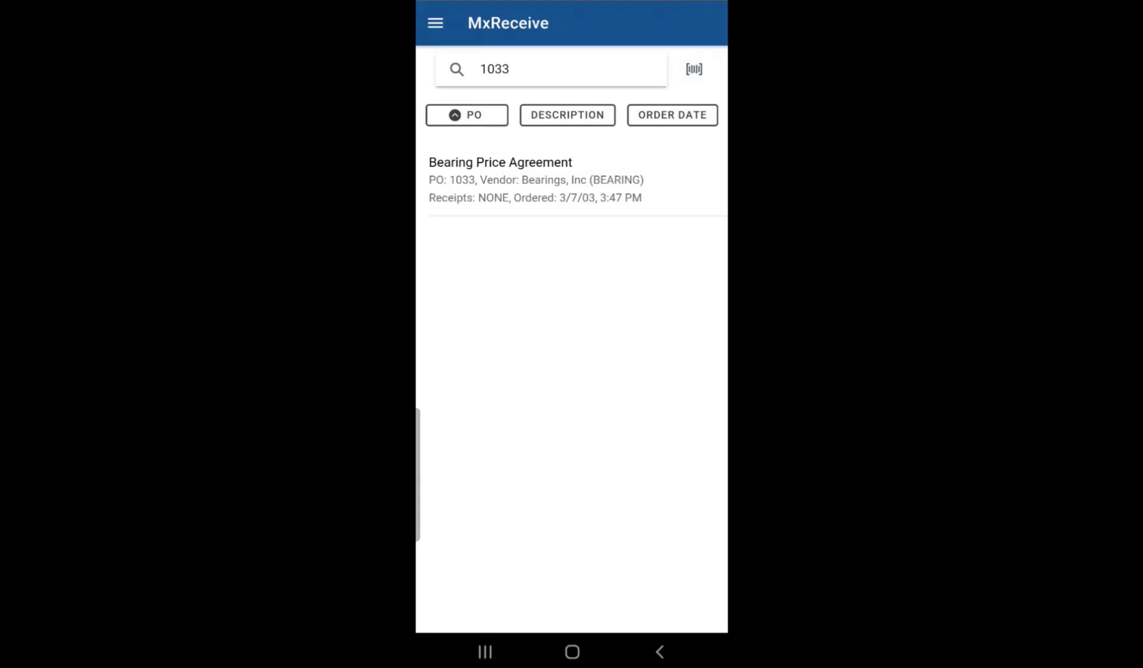
Step: Search by the description Window, then clear it to restore the full purchase order list
left_click(550, 68)
type("Window")
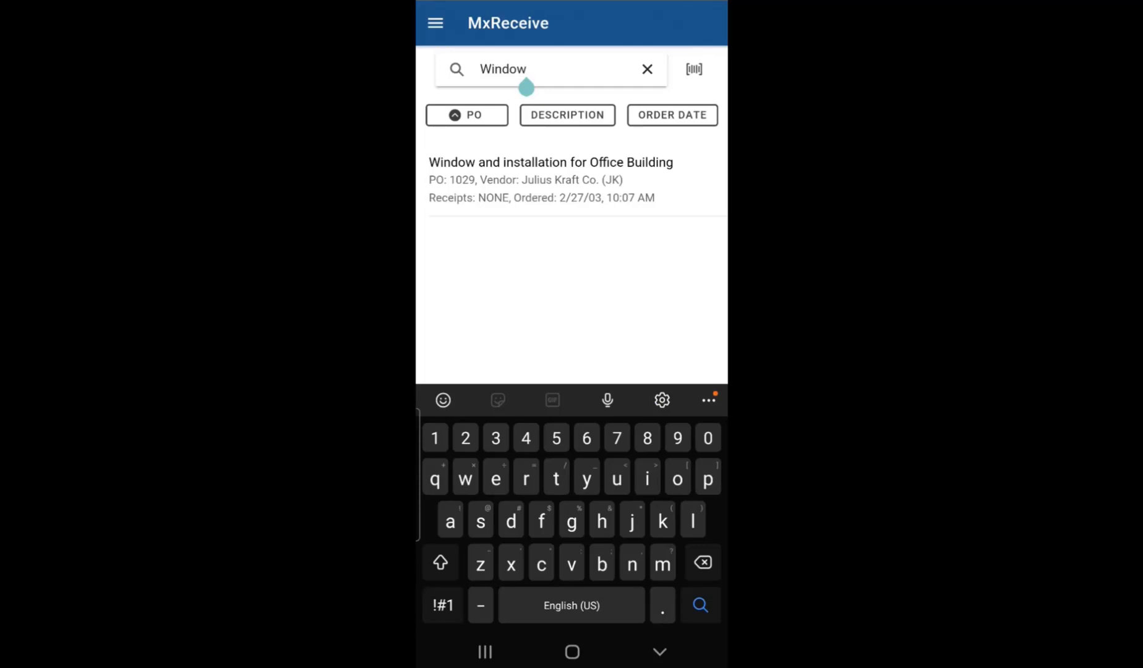
left_click(645, 68)
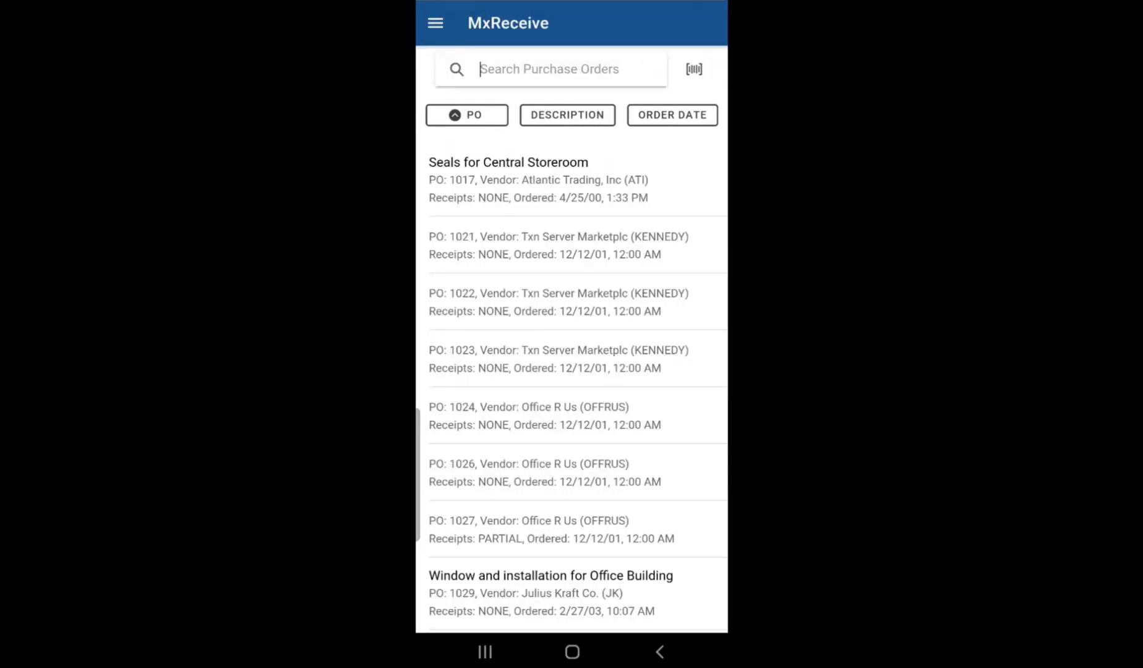
left_click(467, 115)
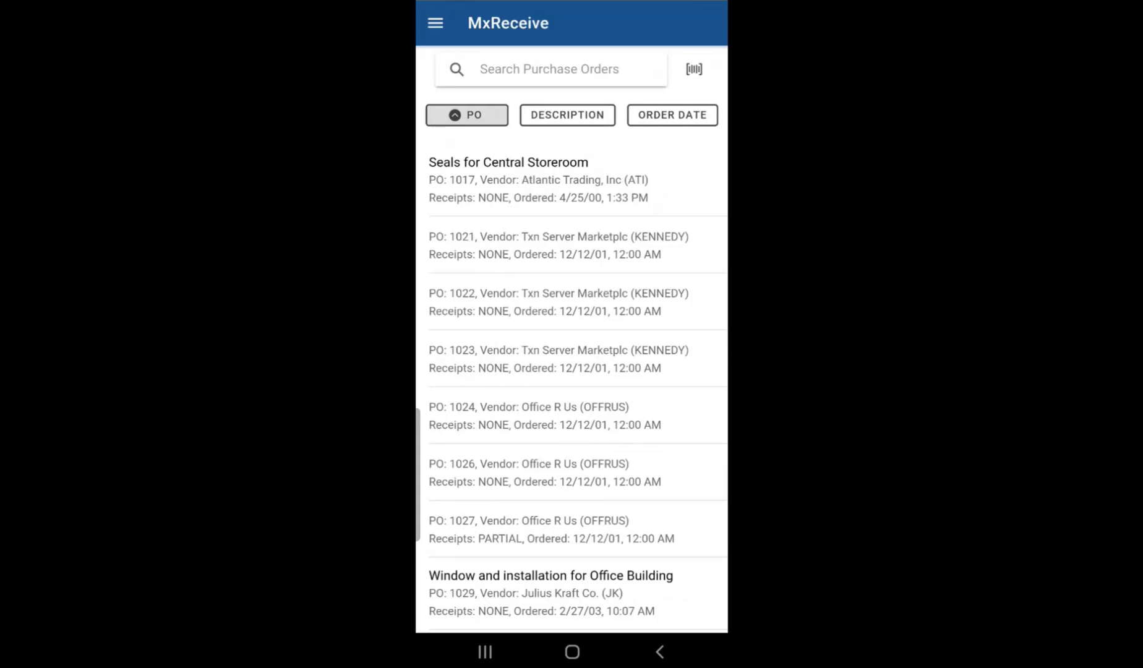
left_click(567, 115)
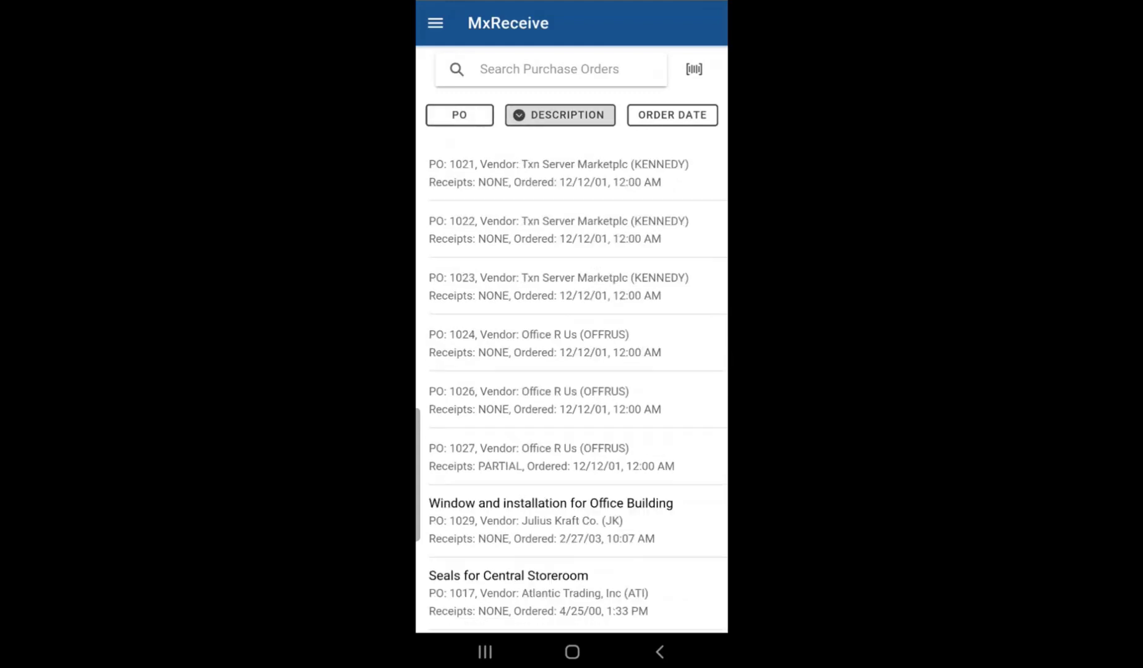
left_click(670, 115)
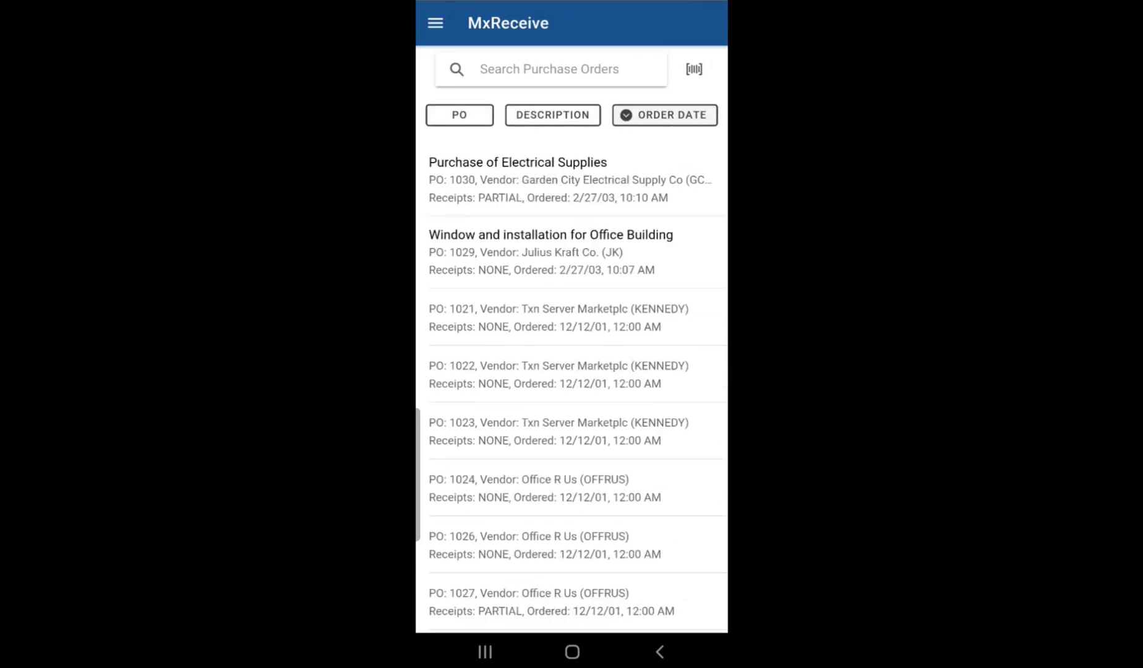
left_click(459, 115)
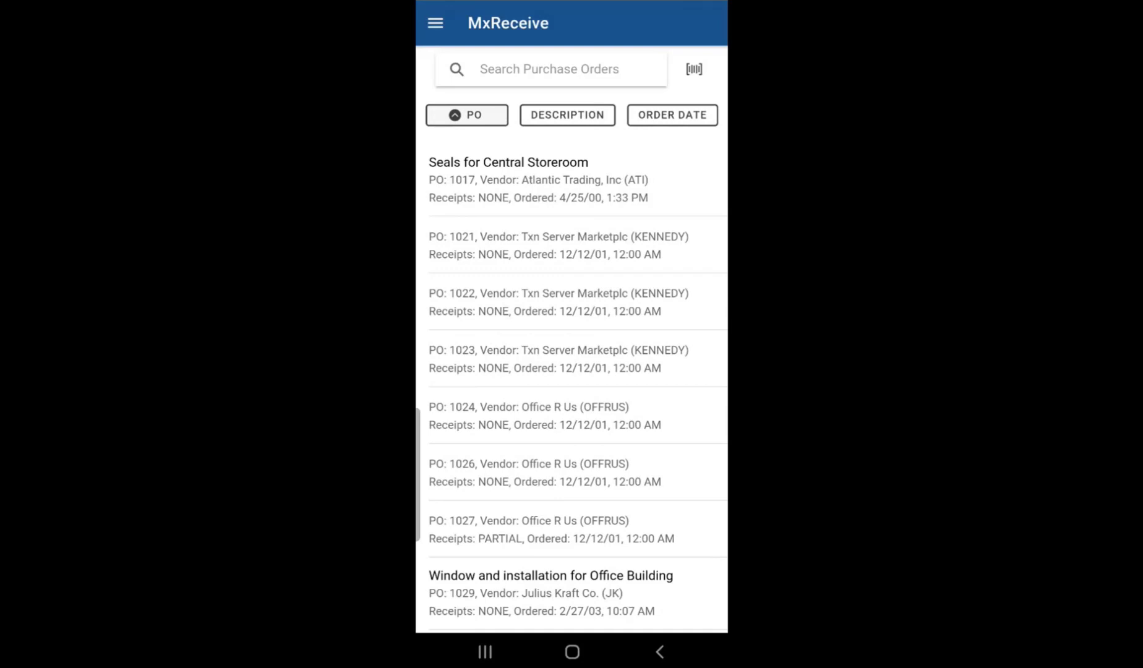
Step: Scroll down the list and open the detail of PO 1057 from Dell Computer
scroll("down", 3)
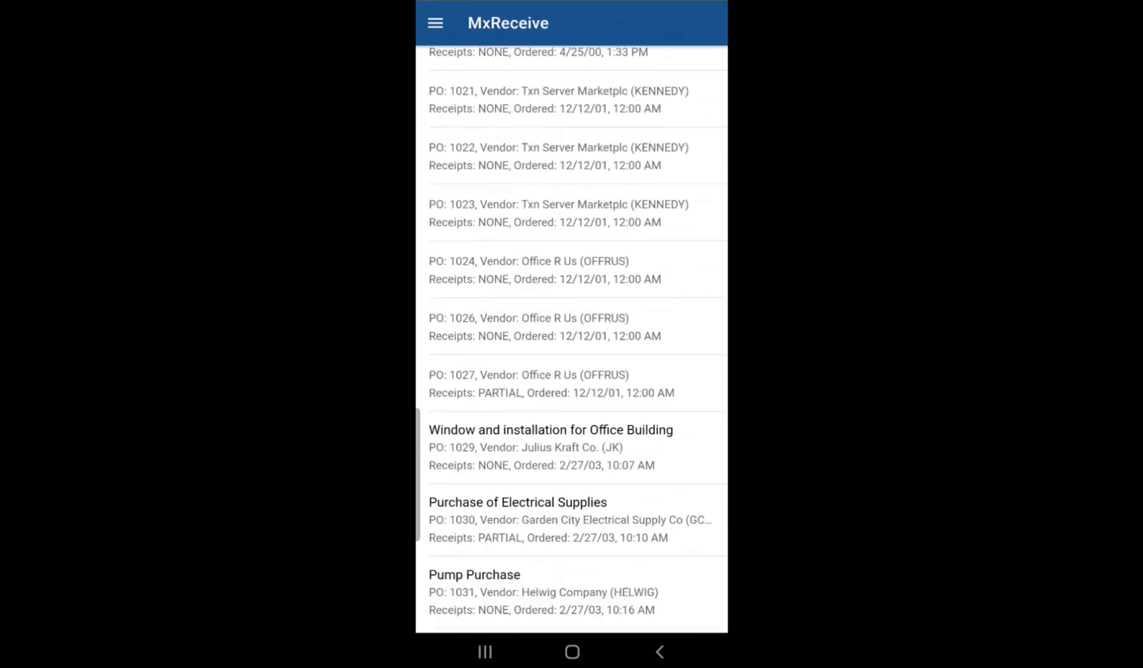
scroll("down", 3)
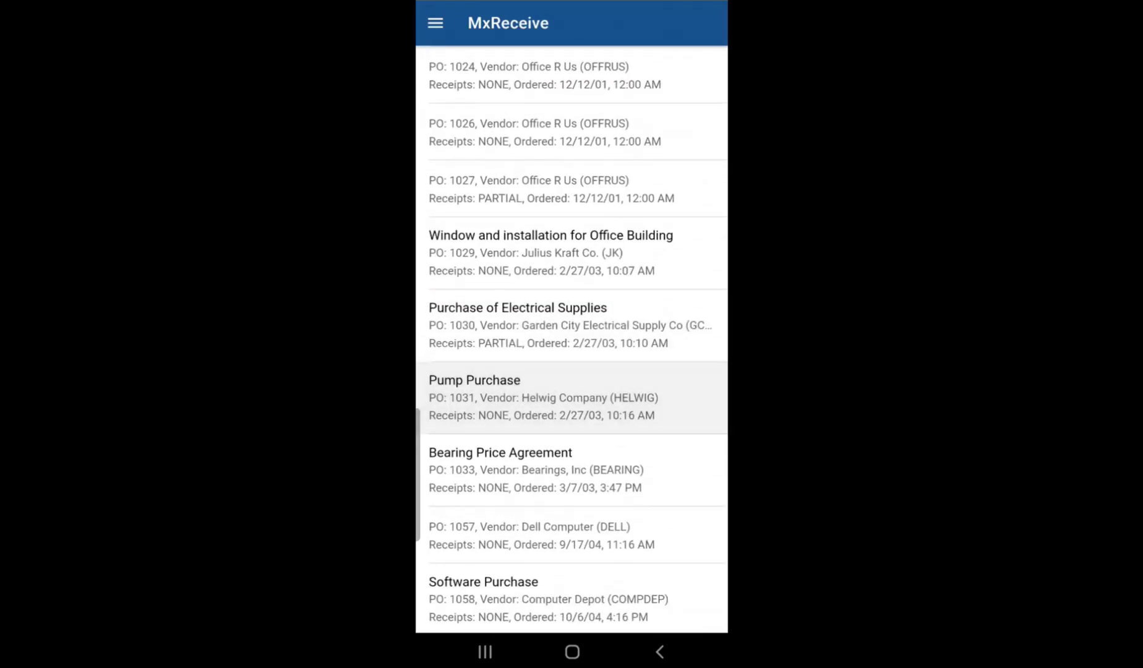
left_click(500, 470)
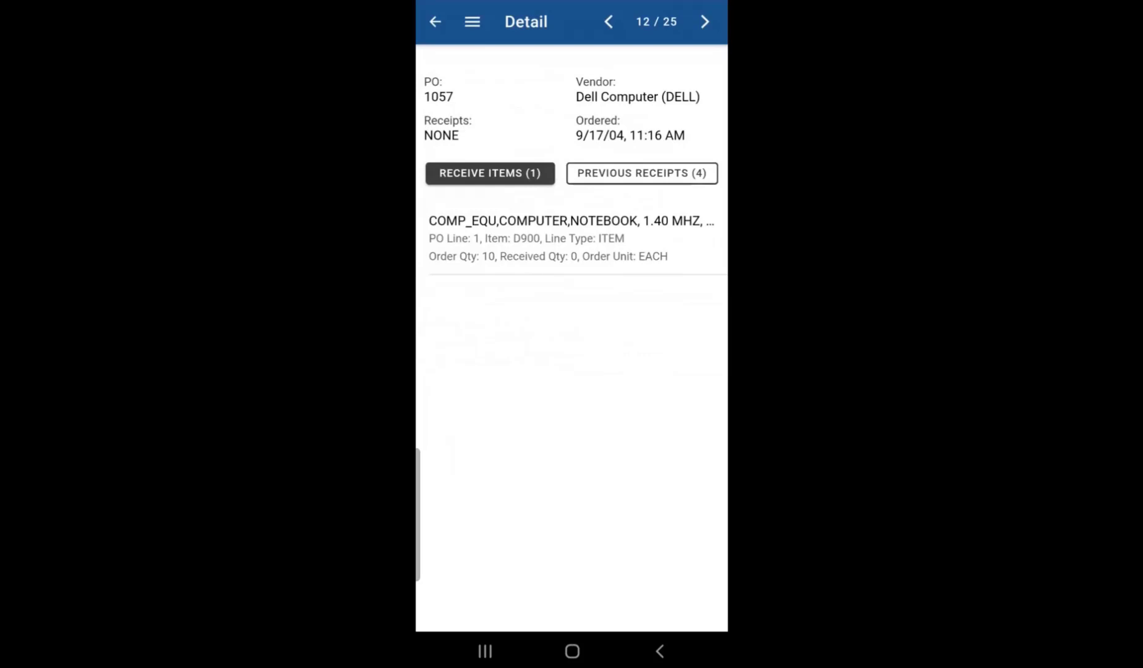
Step: Step back and forth between purchase order details with the header arrows, ending on PO 1033
left_click(703, 21)
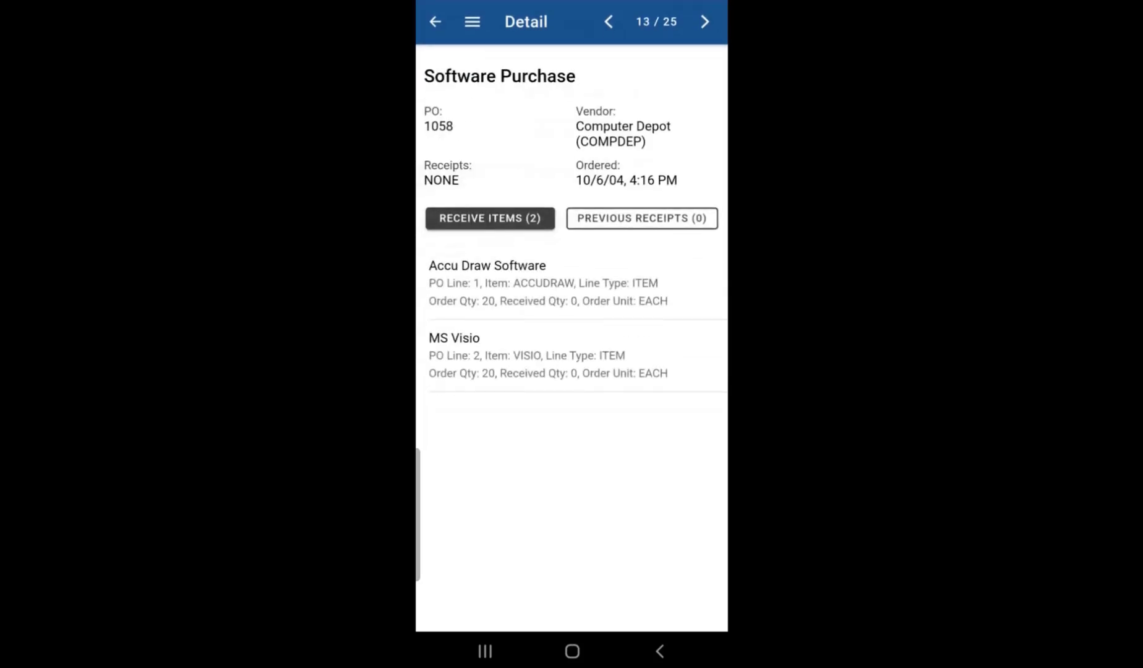
left_click(607, 21)
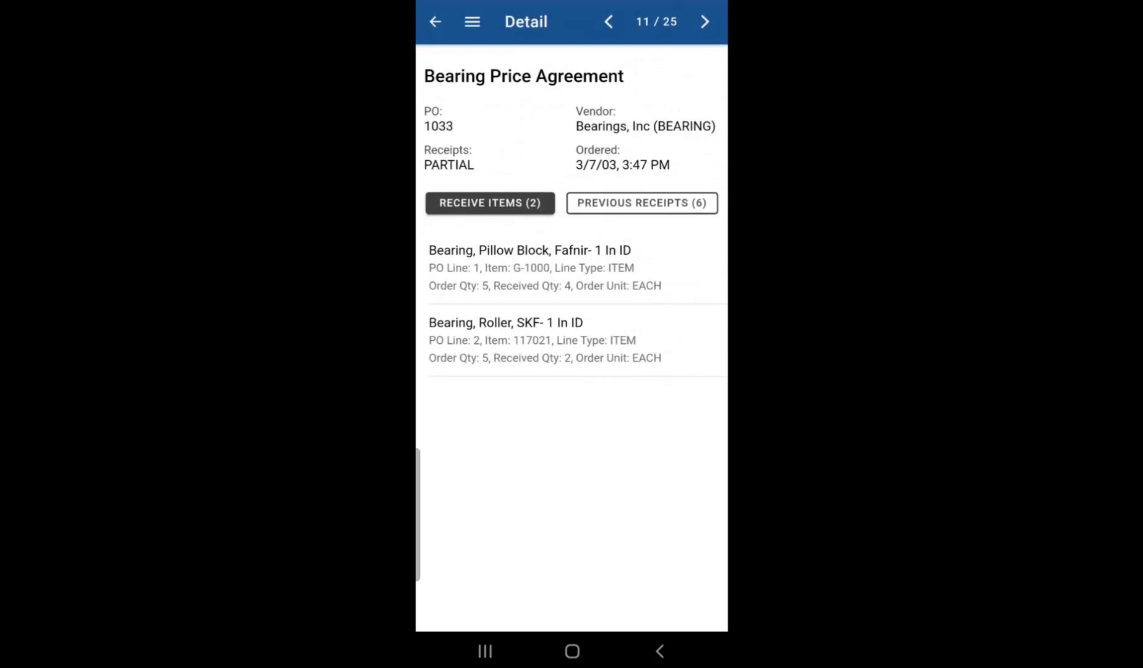
left_click(702, 21)
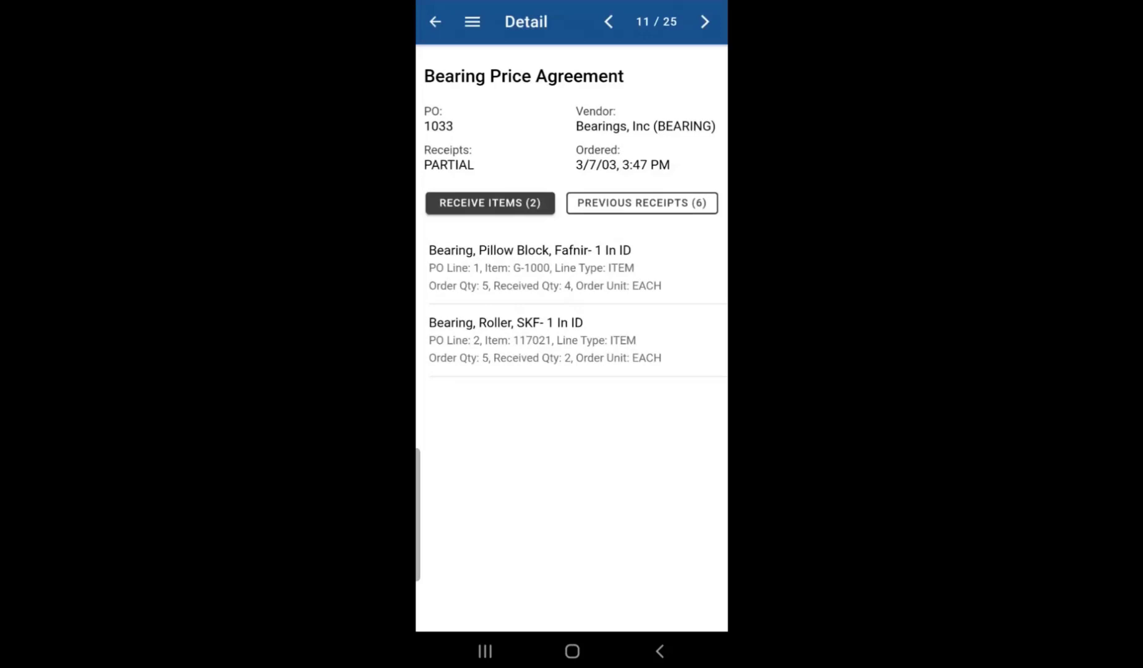
left_click(614, 21)
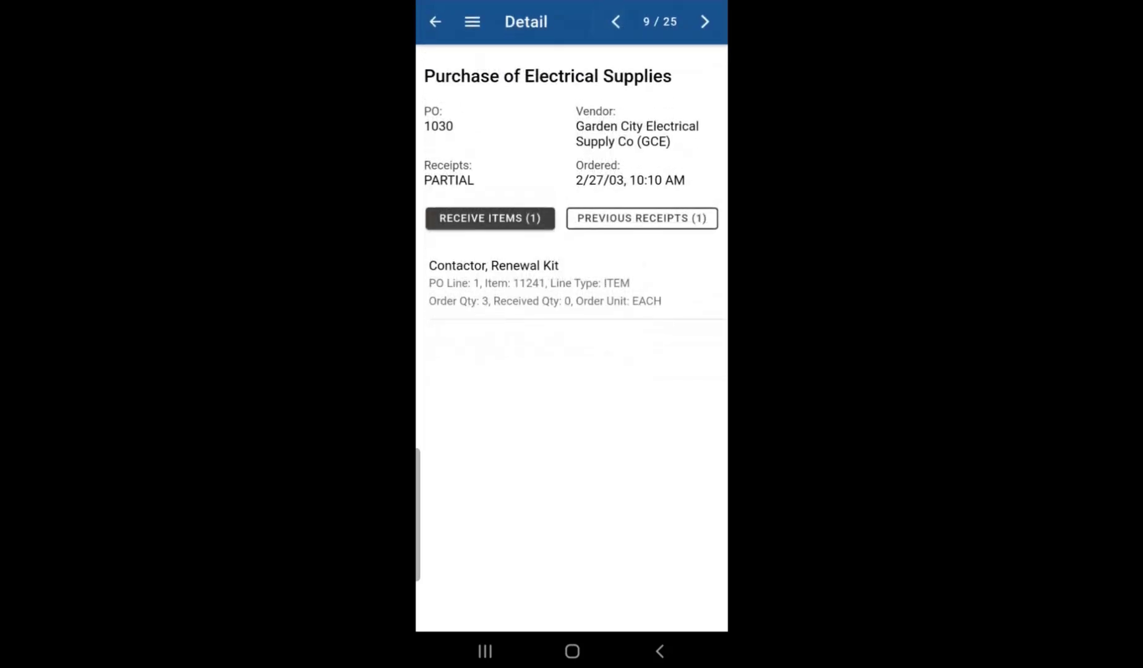
left_click(614, 21)
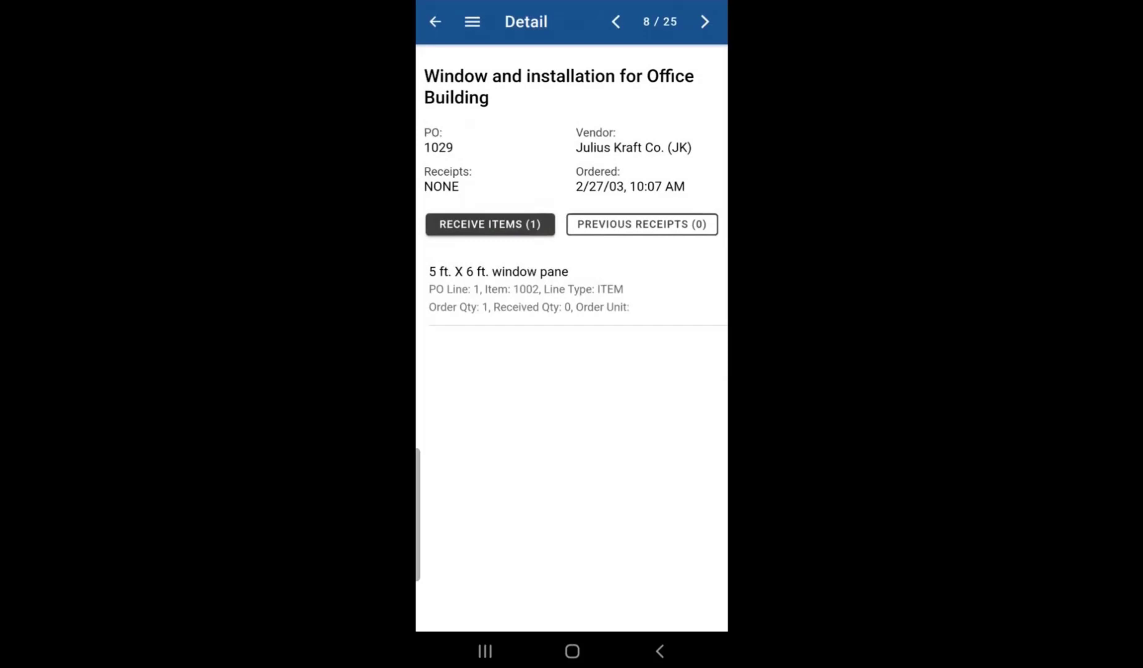
left_click(704, 21)
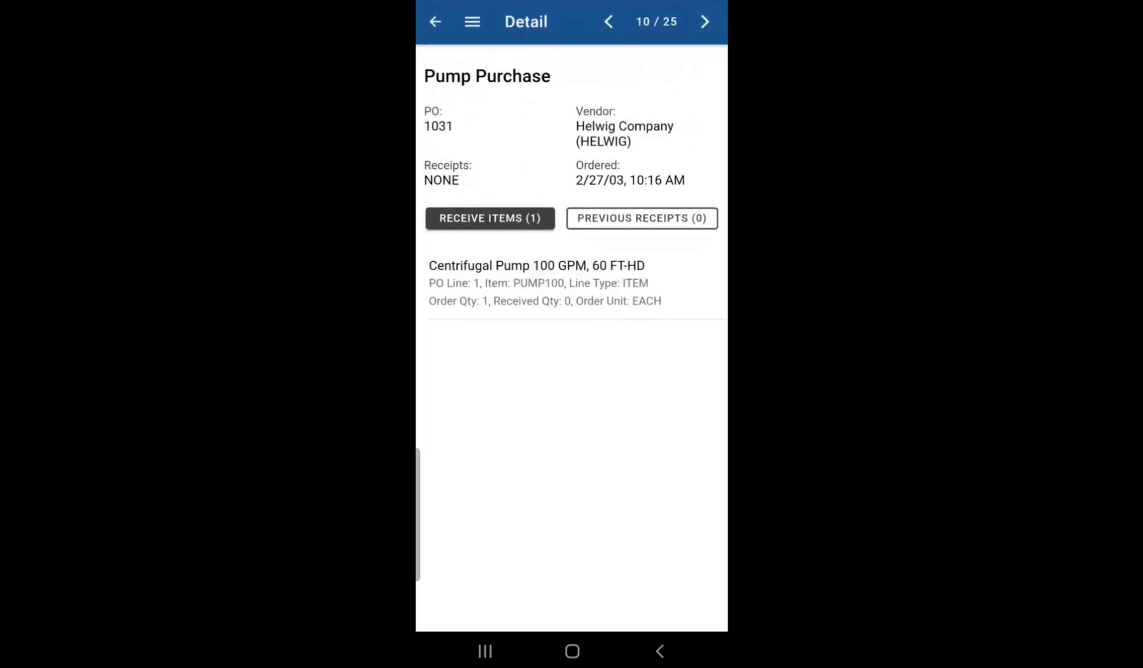
left_click(704, 21)
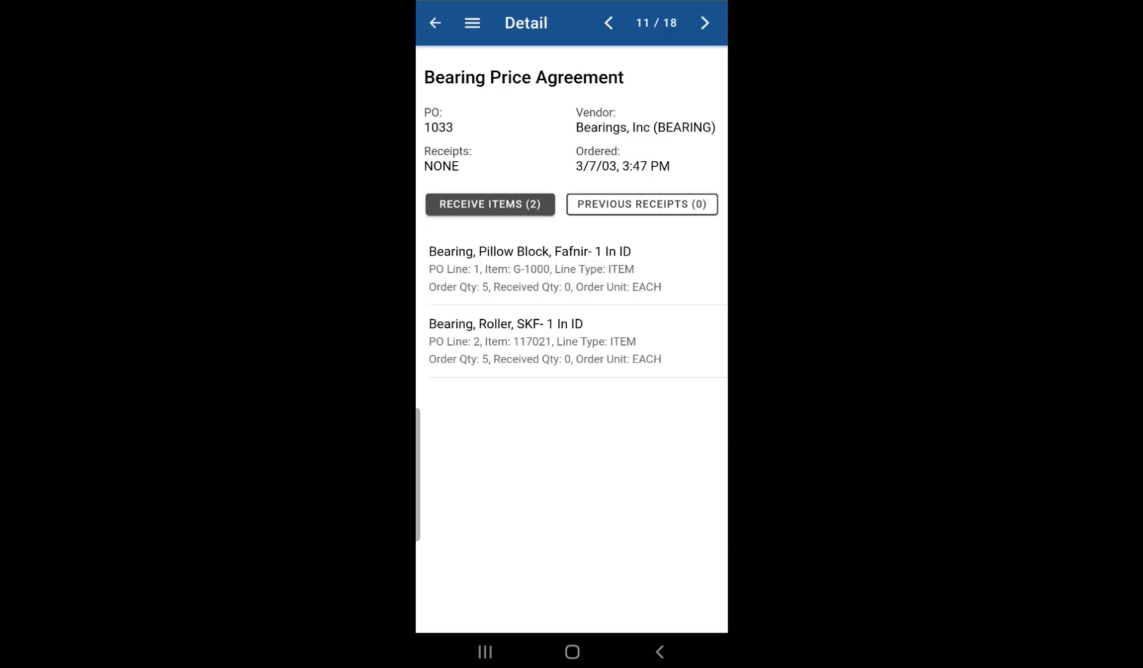
Step: View PO 1033's empty Previous Receipts list and return to Receive Items
left_click(642, 204)
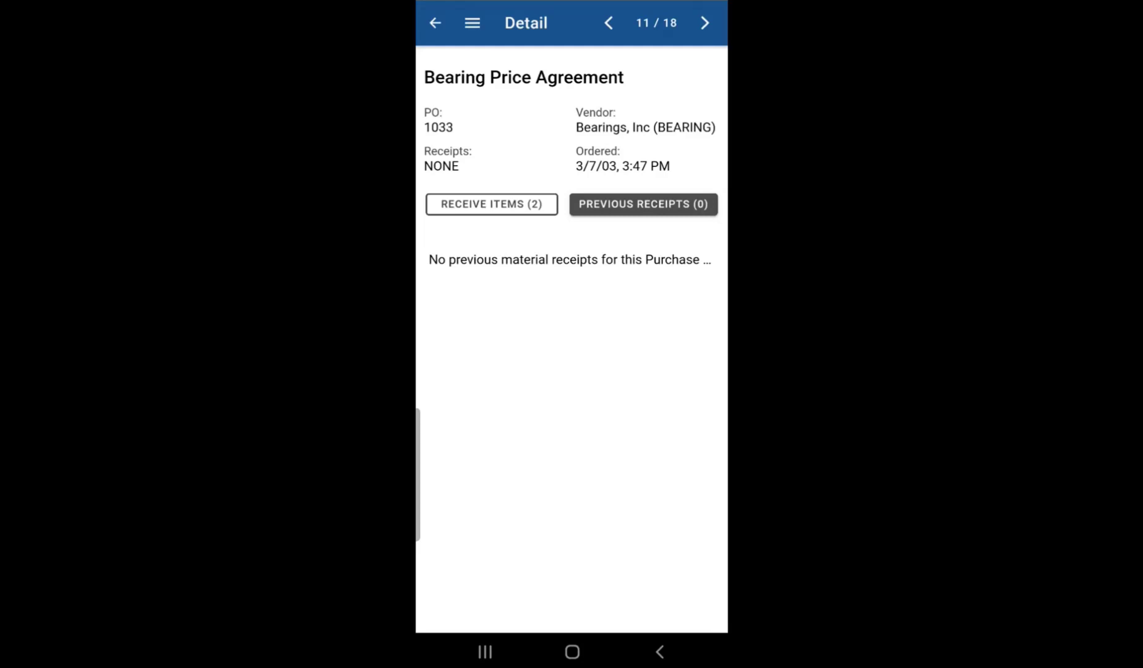
left_click(490, 204)
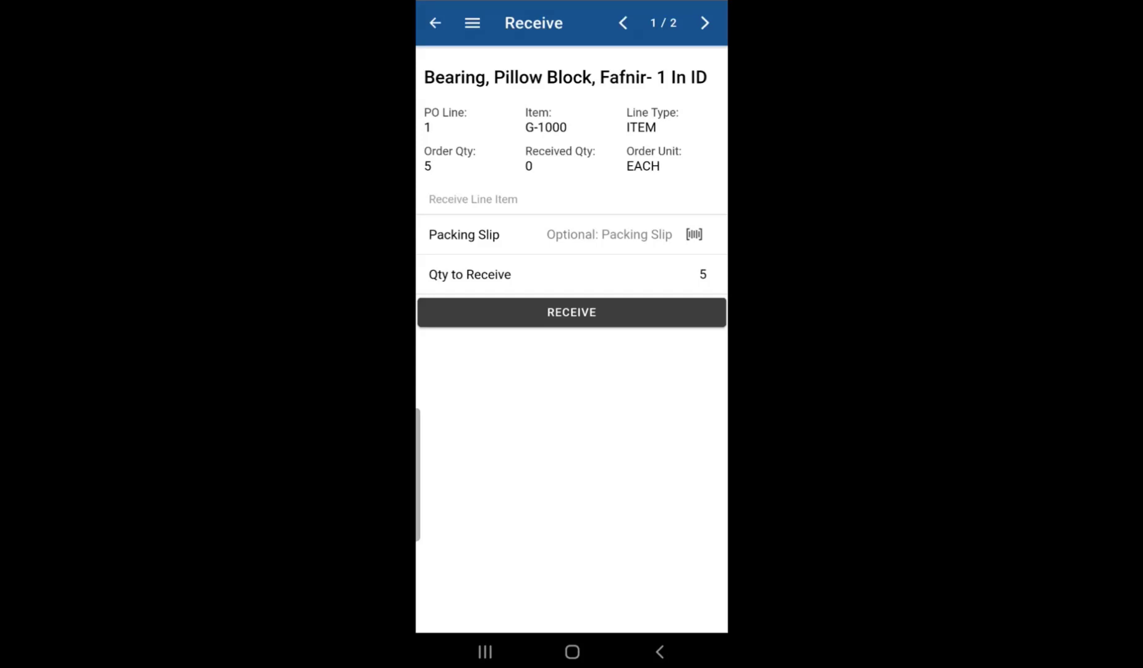
Step: Open the receive form for line 1, the Fafnir pillow block bearing with 5 to receive
left_click(608, 234)
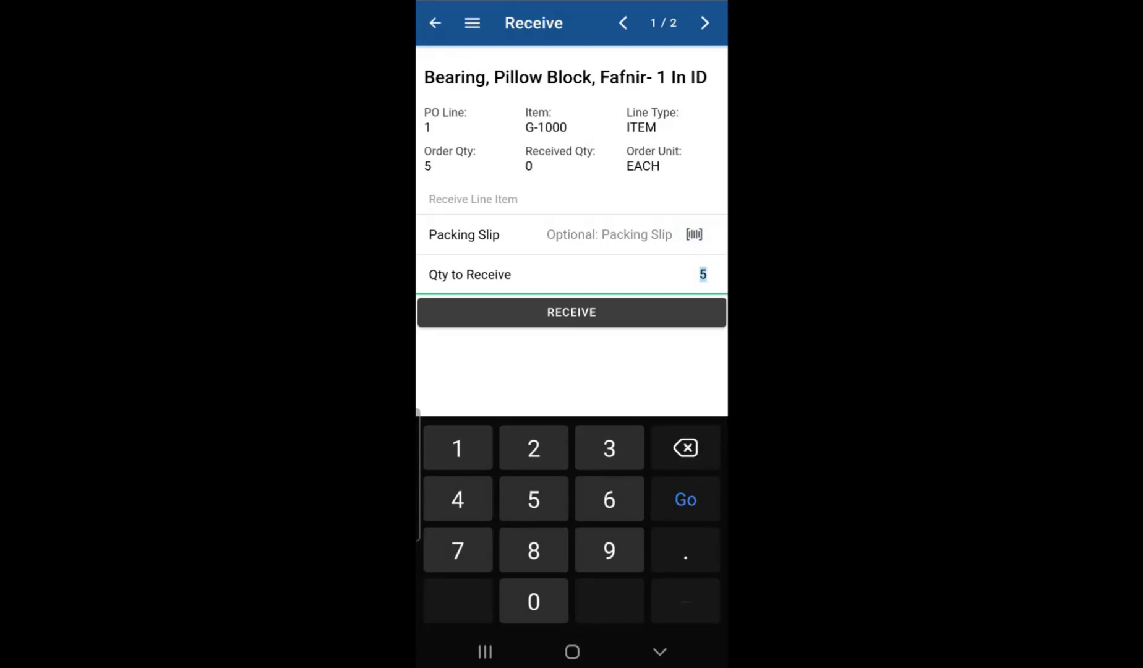
Step: Receive a quantity of 3 Fafnir pillow block bearings instead of 5
left_click(609, 446)
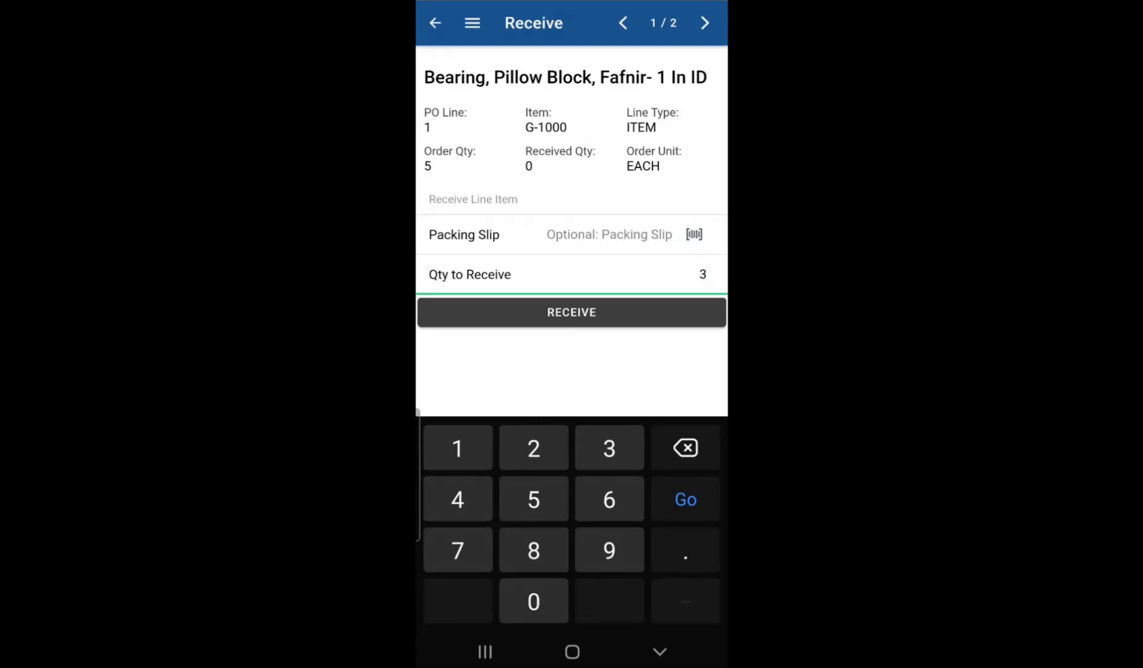
left_click(570, 312)
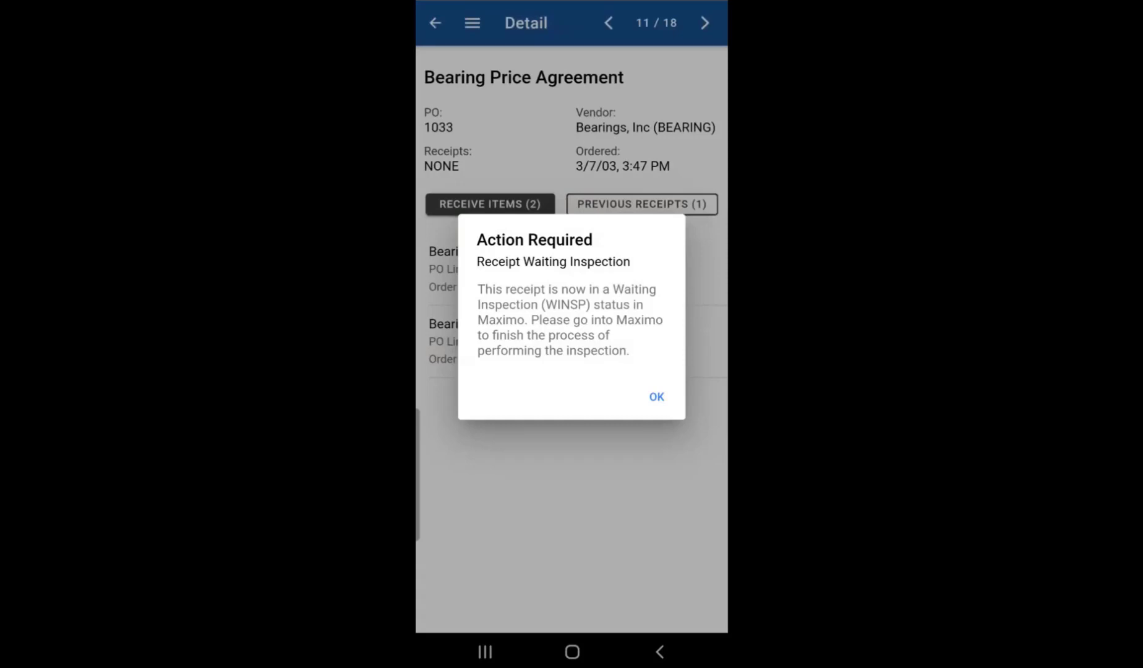
Step: Acknowledge the awaiting-inspection notice and view the receipt of 3 bearings on line 1, status WINSP
left_click(655, 398)
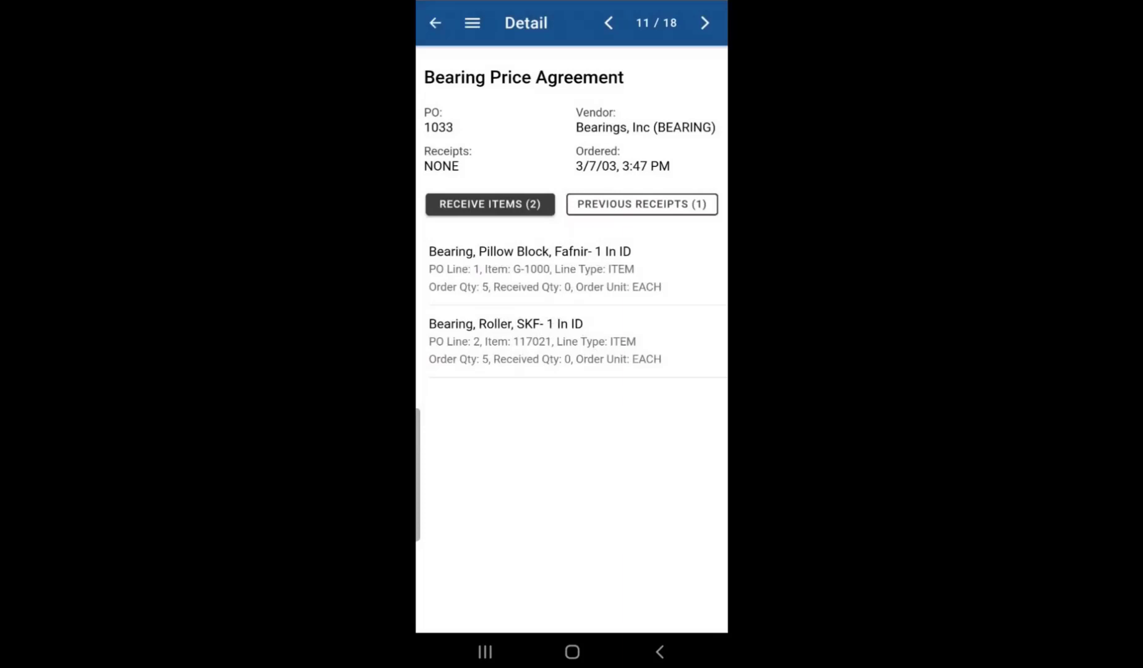
left_click(640, 203)
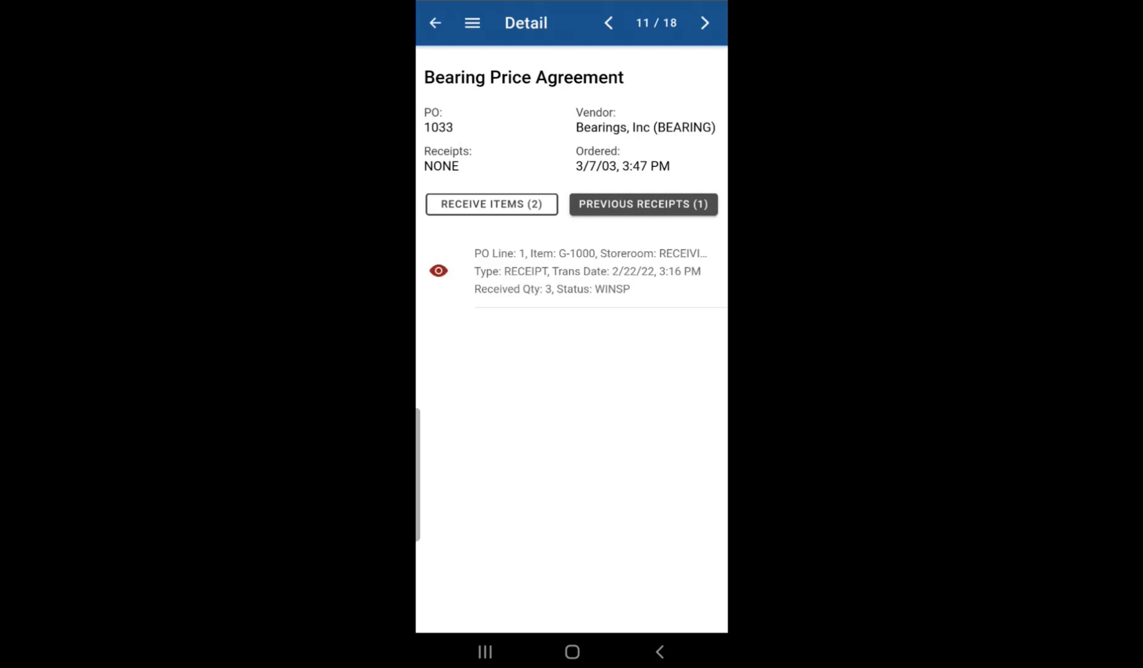
double_click(611, 288)
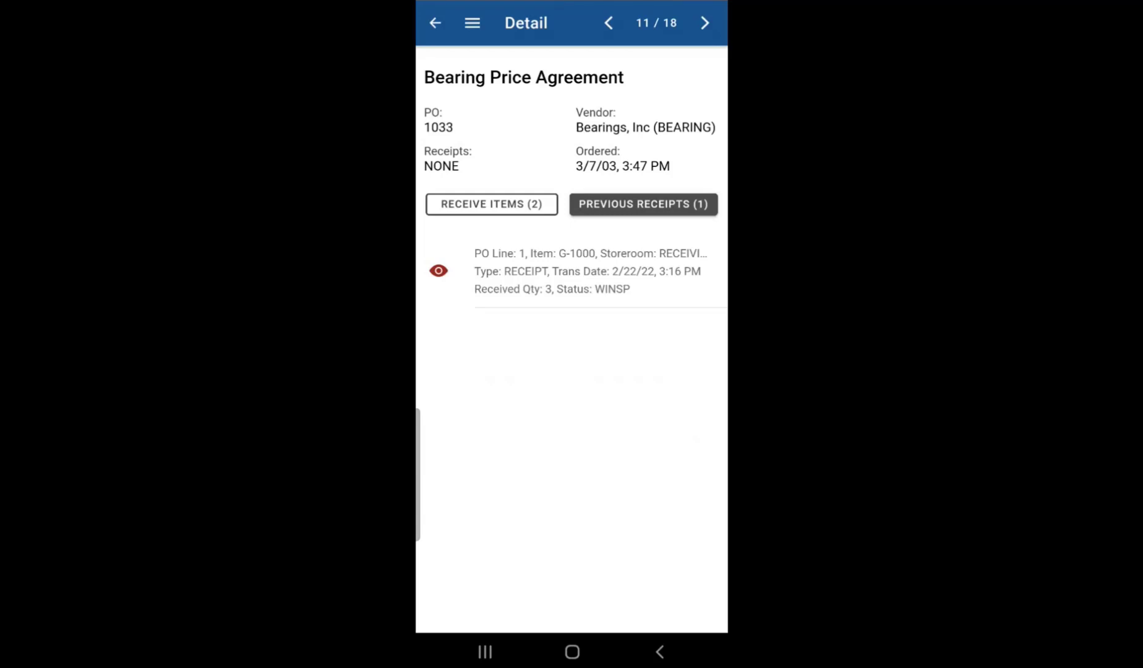
Step: Receive 1 more Pillow Block bearing on PO 1033 line 1, submitted for inspection
left_click(491, 204)
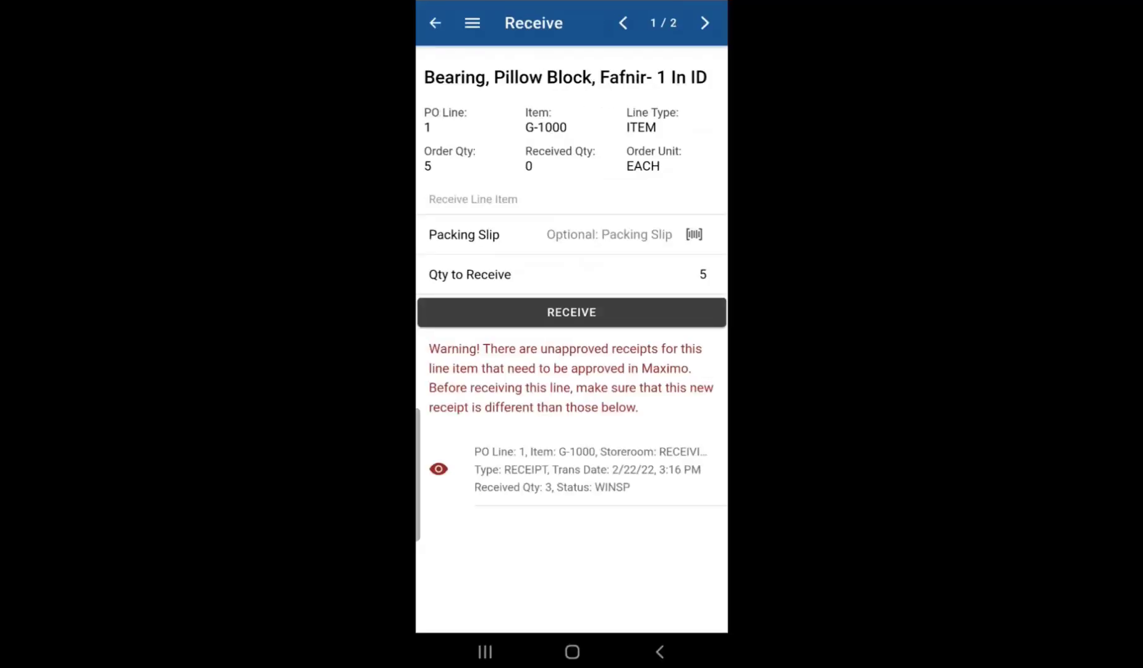
left_click(570, 469)
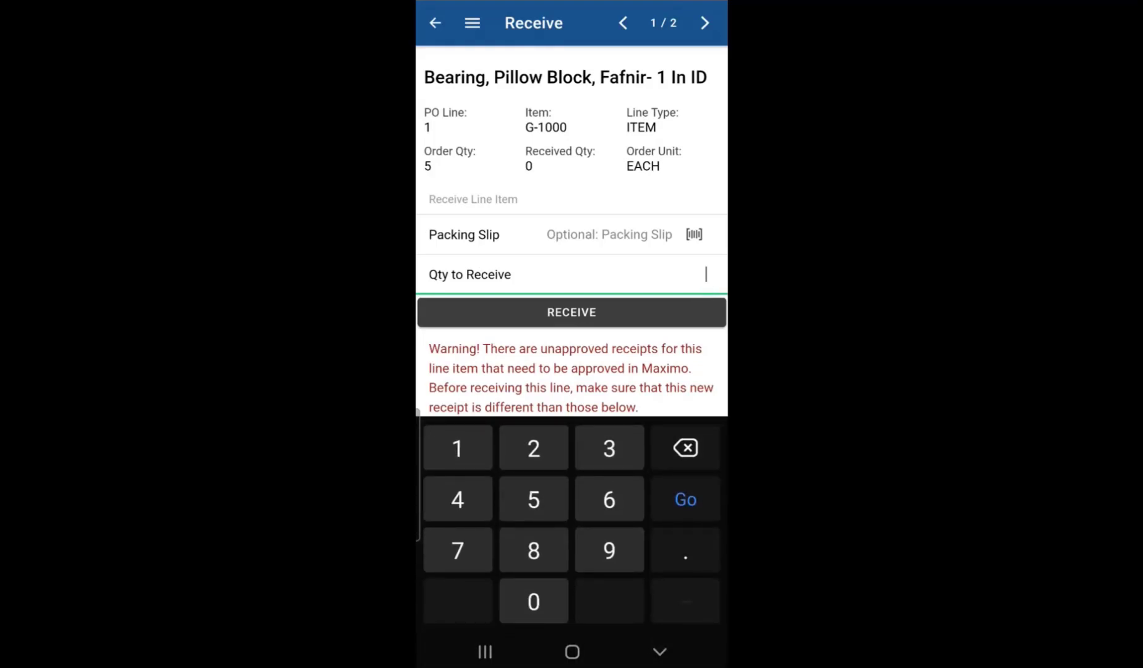
type("1")
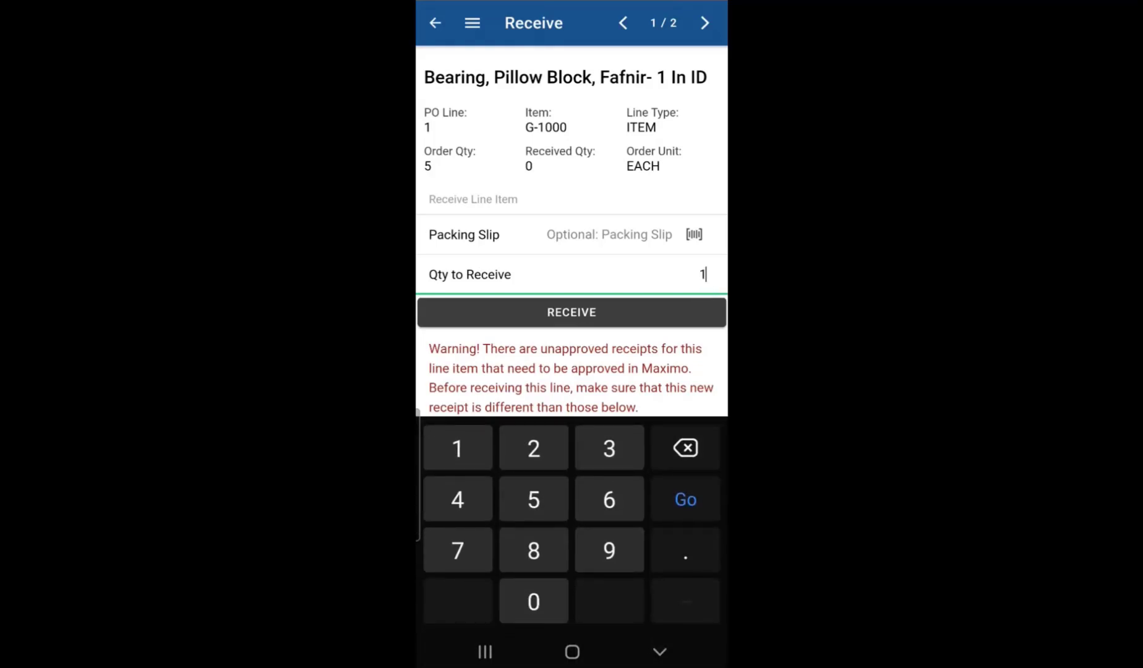
left_click(570, 312)
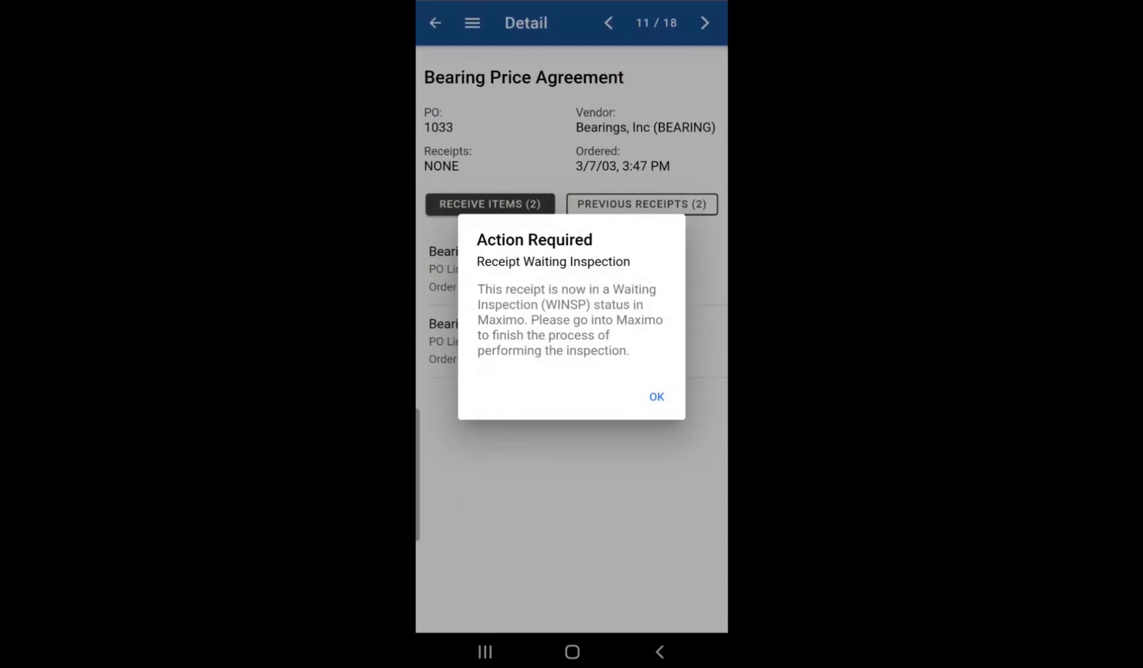
Step: Dismiss the inspection notice and view PO 1033's previous receipts: two WINSP receipts of 1 and 3
left_click(655, 396)
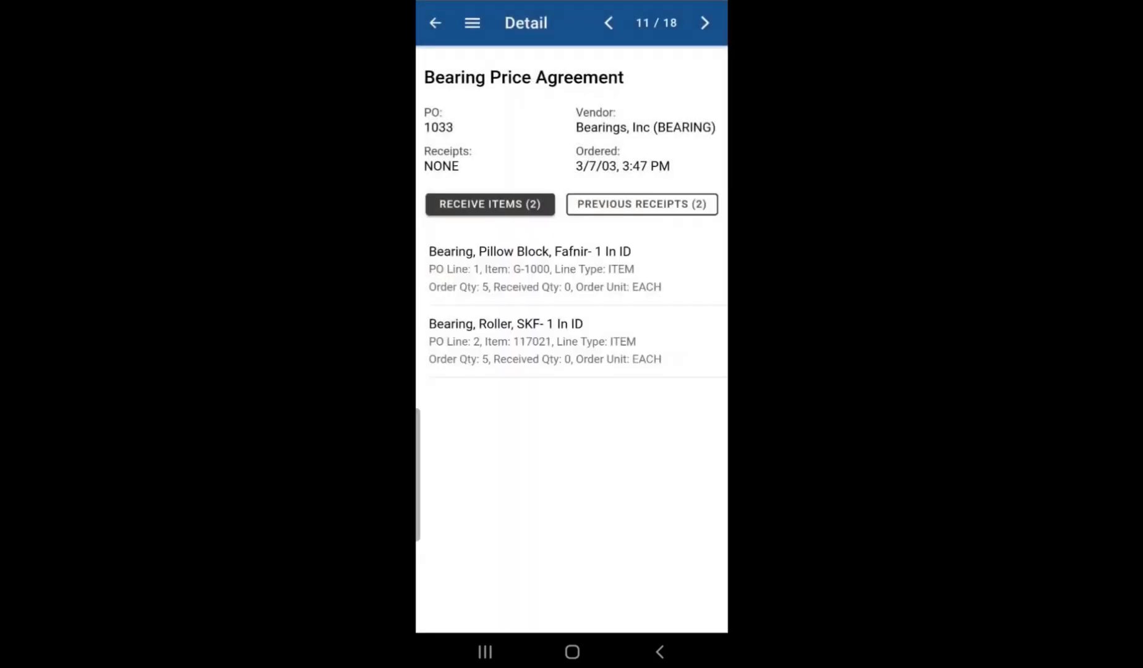
left_click(641, 203)
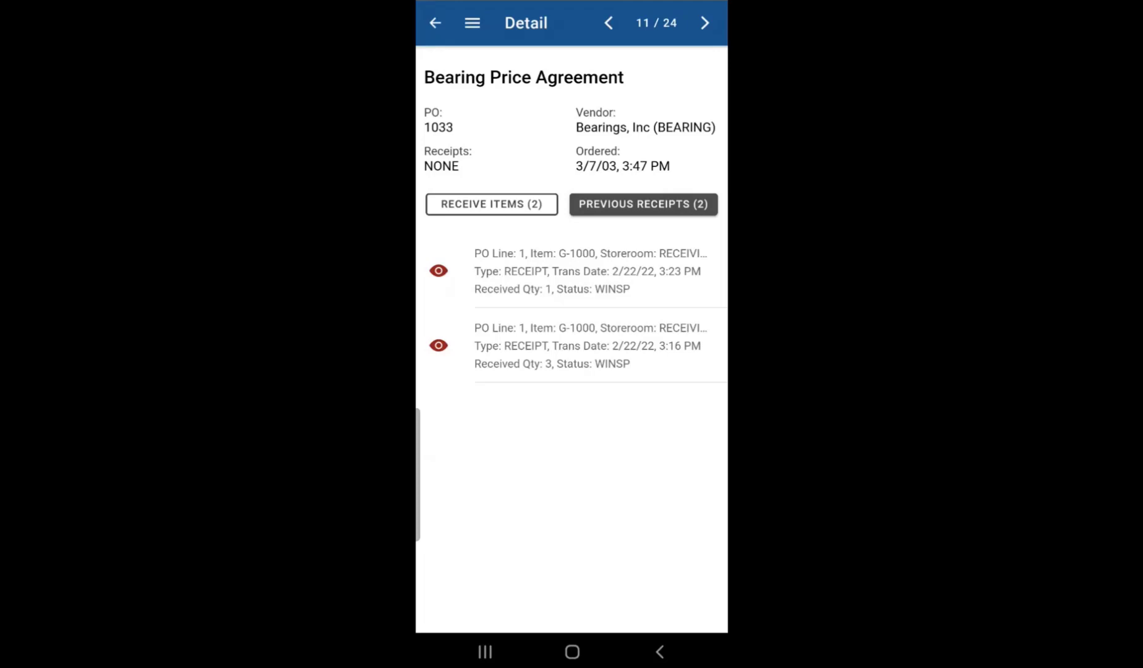
Step: Take the app offline and reopen the Bearing Price Agreement purchase order 1033
left_click(471, 22)
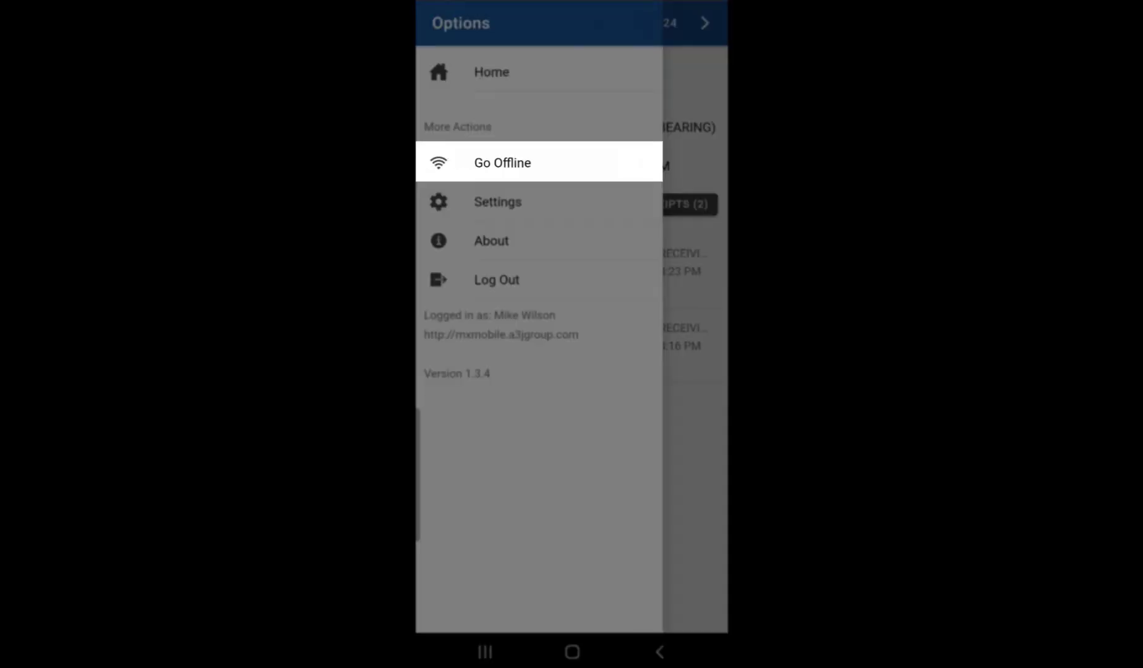
left_click(502, 162)
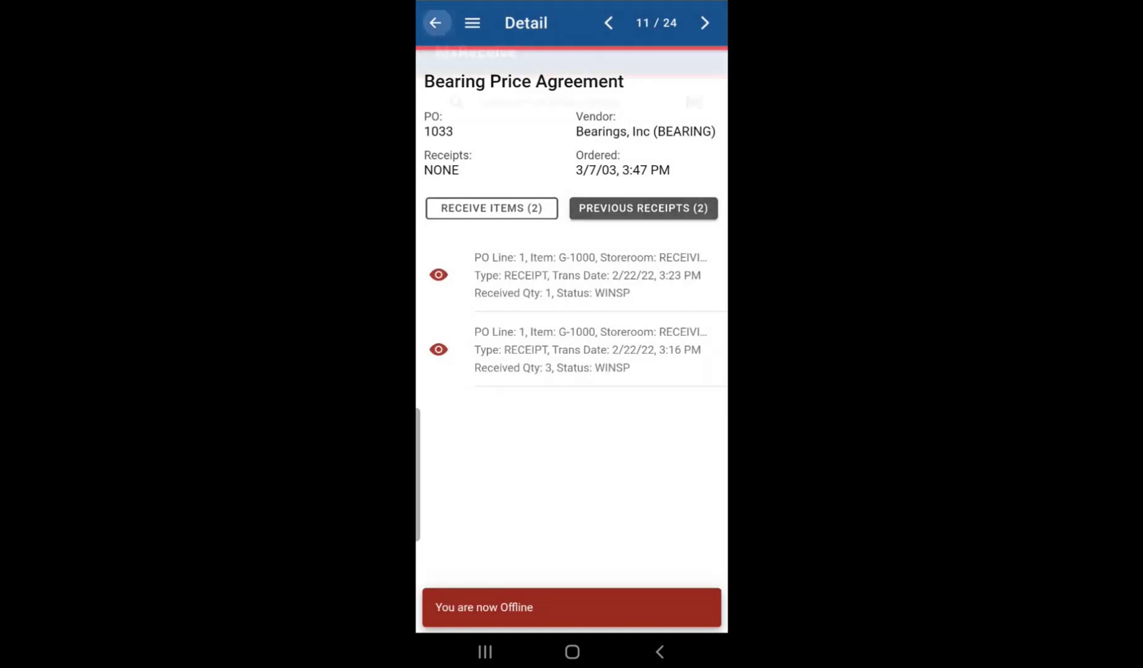
left_click(435, 22)
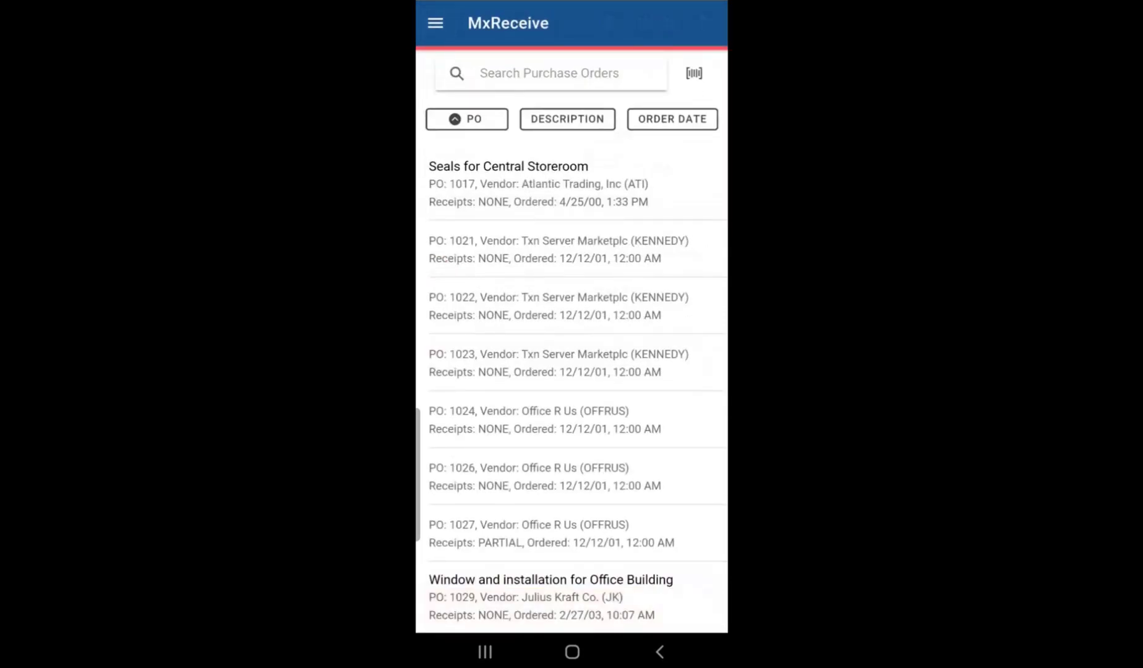
scroll("down", 3)
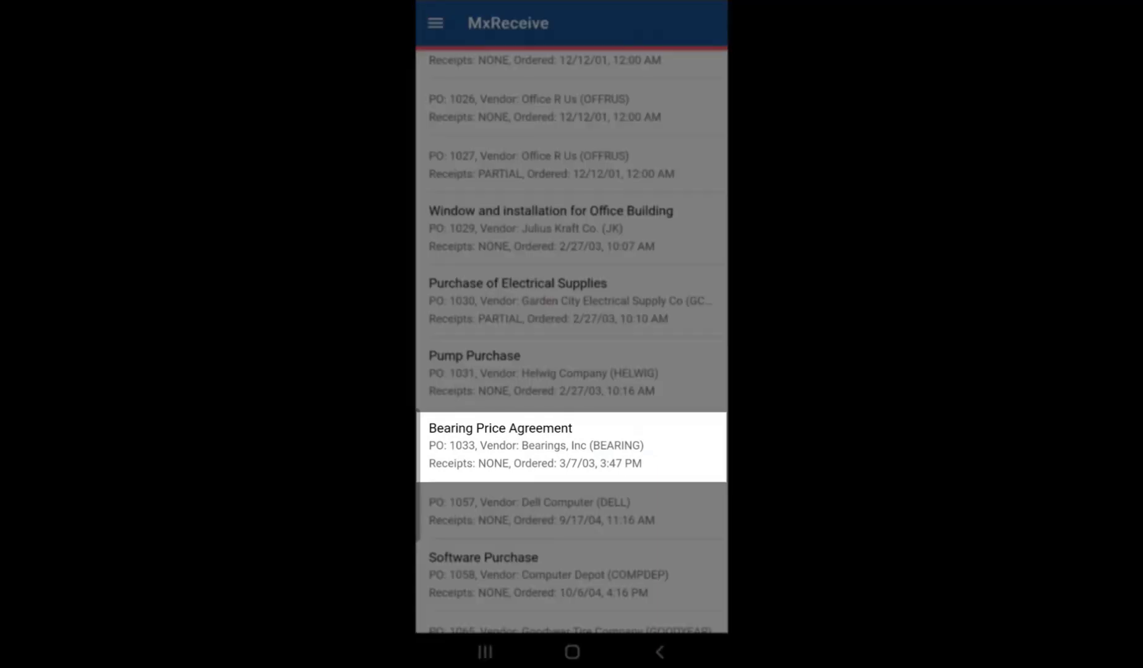
left_click(571, 446)
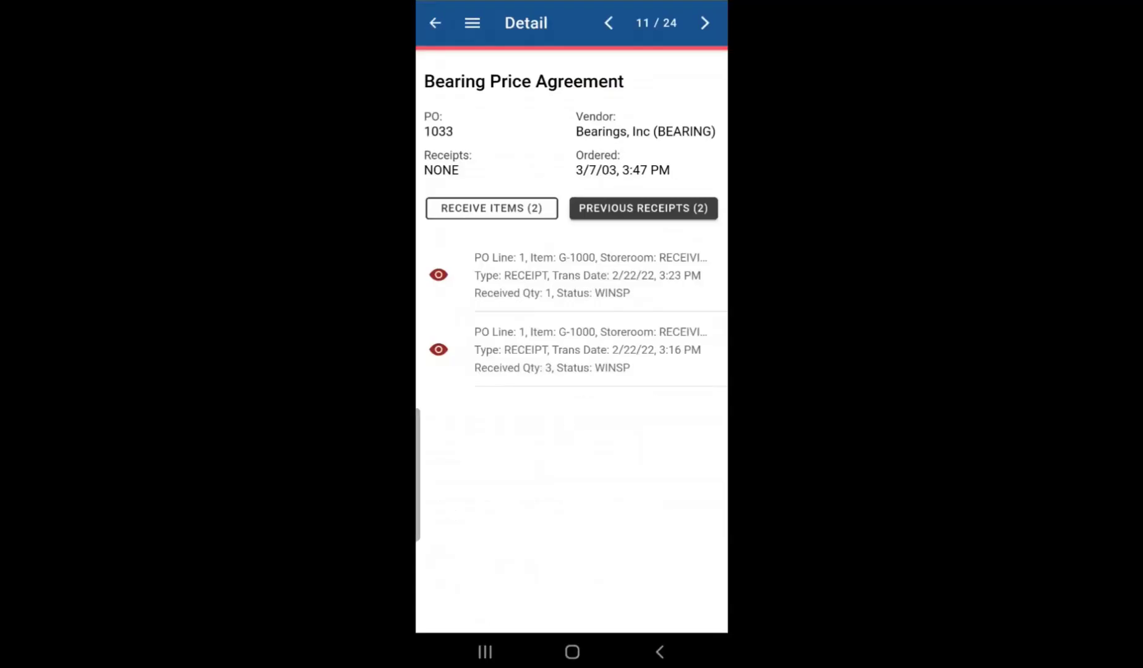
Step: Receive 2 Roller bearings on PO 1033 line 2, queuing it as a pending transaction
left_click(490, 208)
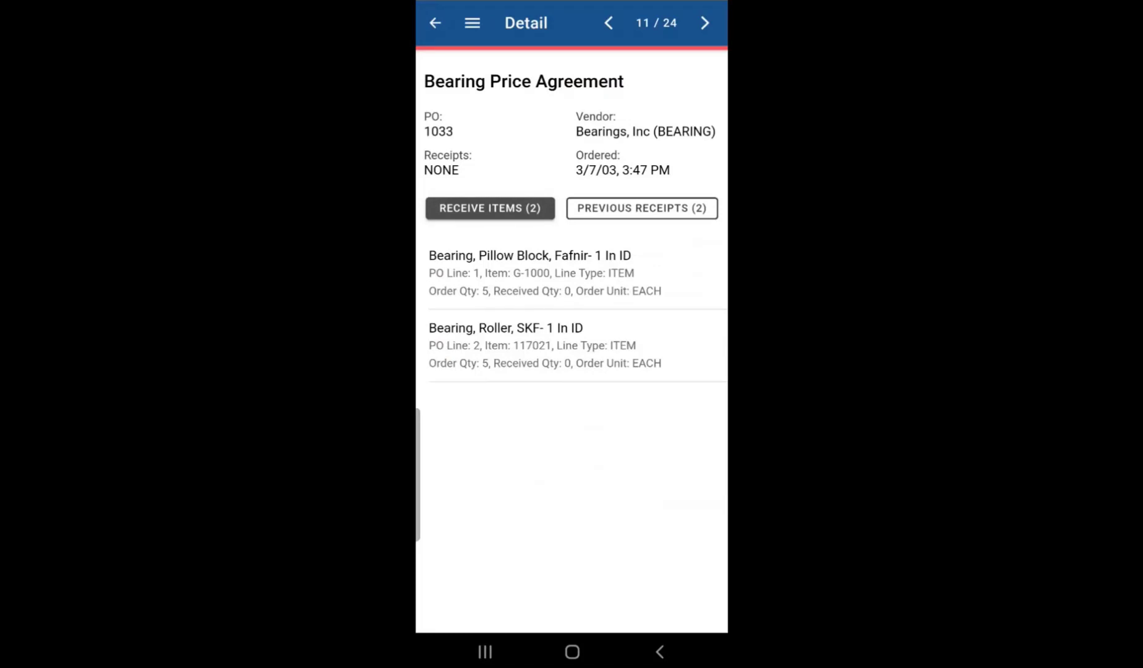
left_click(569, 345)
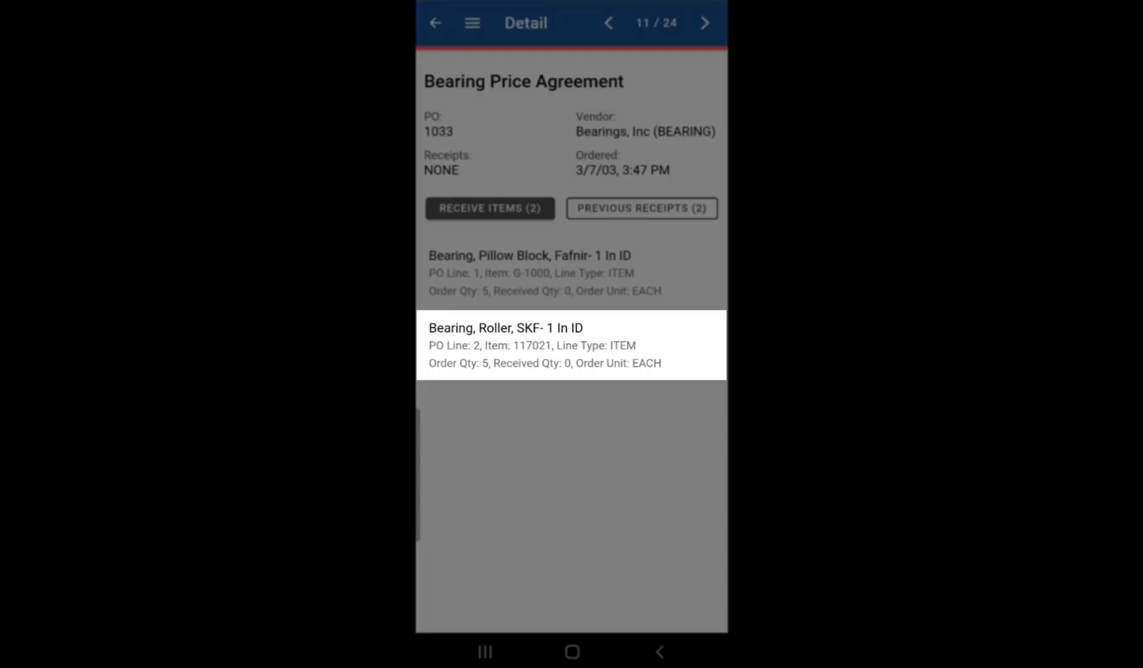
left_click(571, 345)
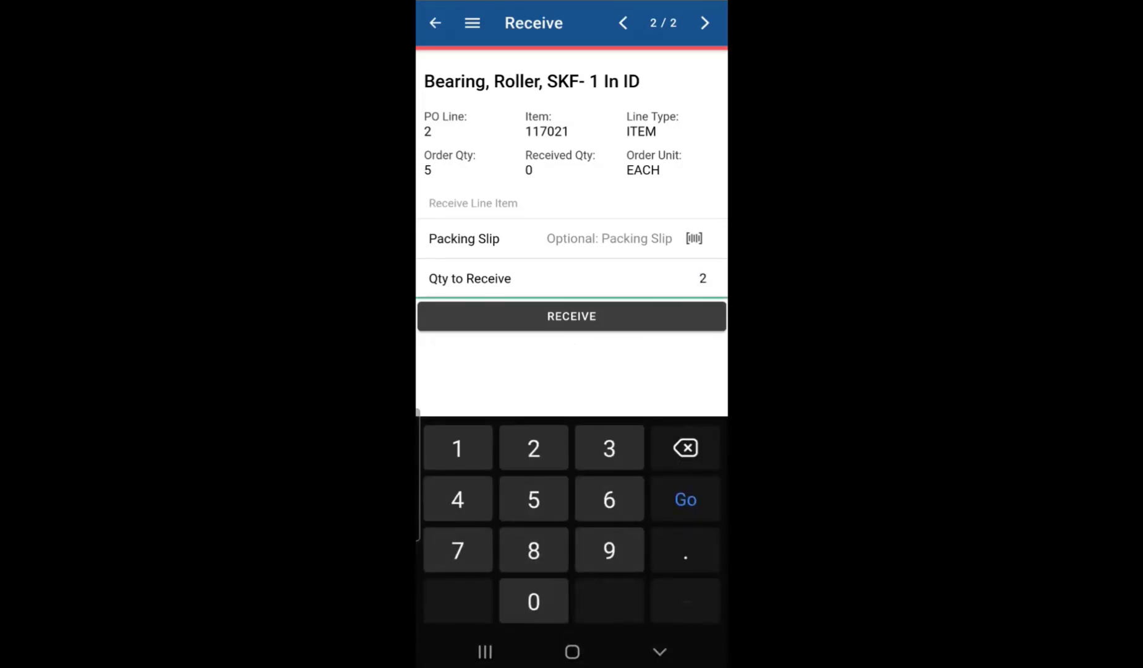
left_click(570, 315)
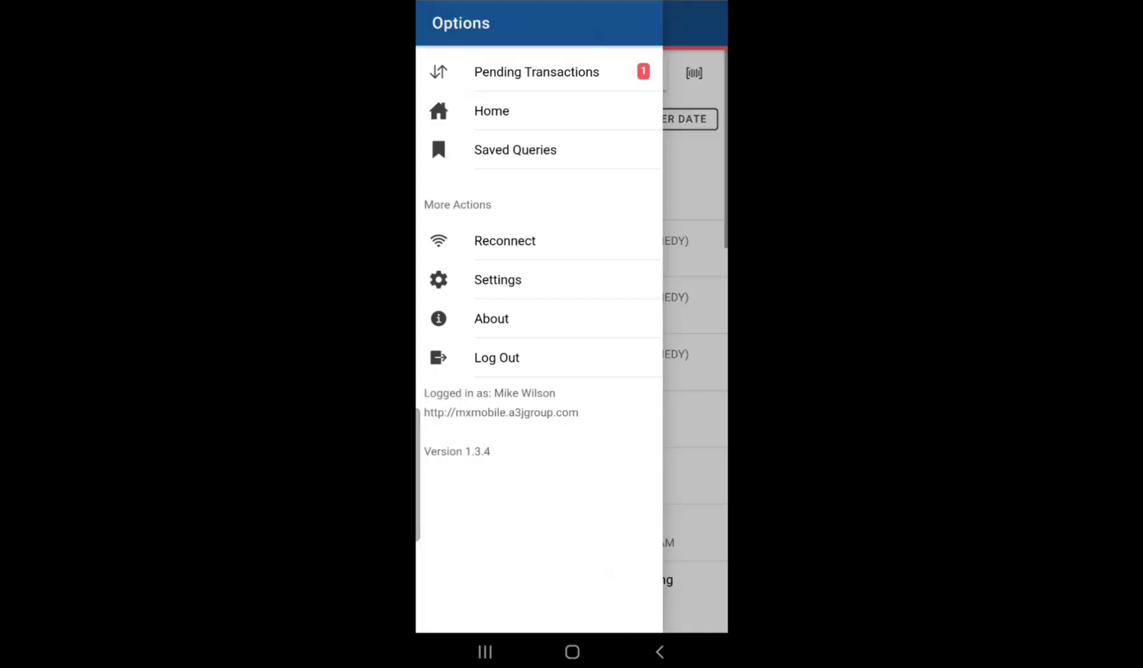
Step: Reconnect the app and process the queued Roller bearing receipt from Pending Transactions
left_click(535, 72)
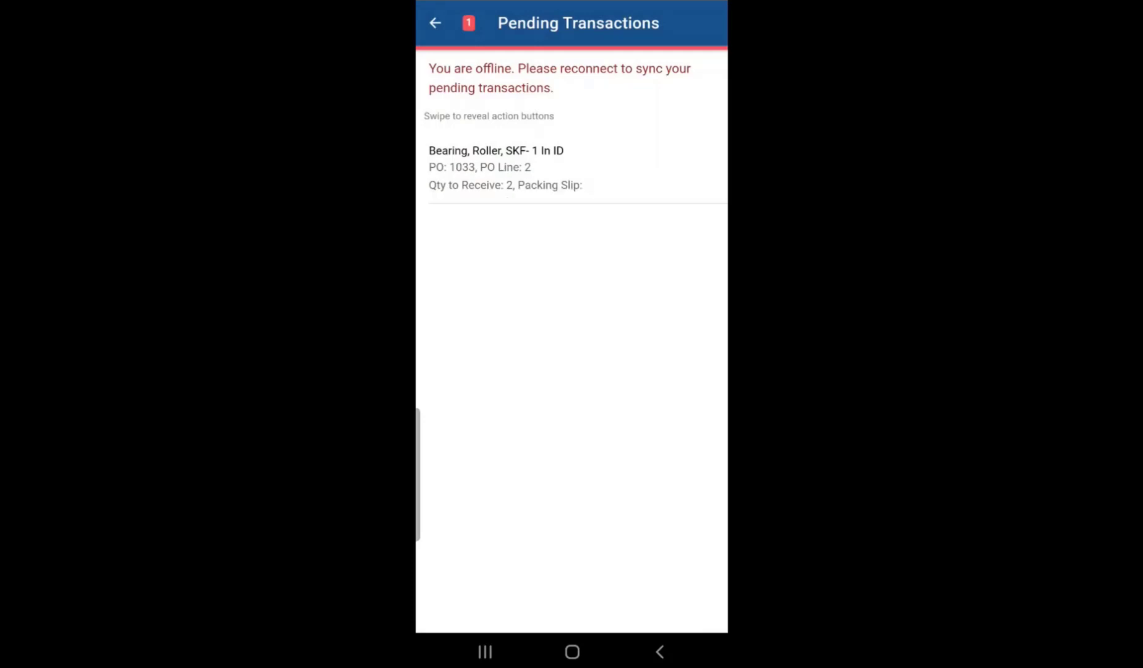
left_click(435, 22)
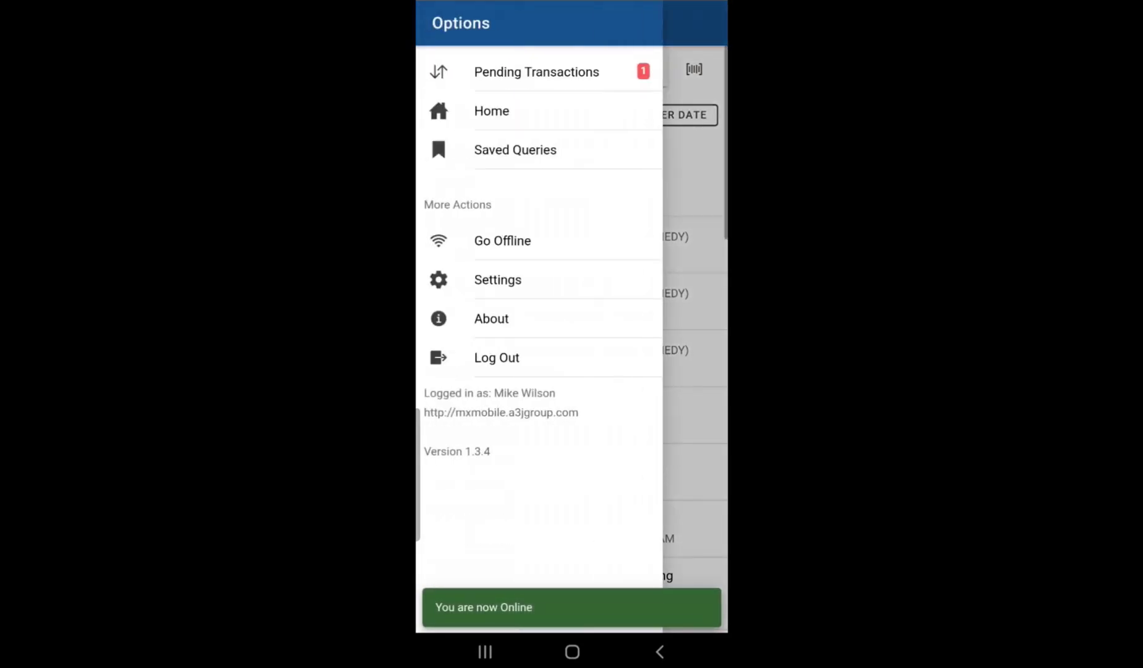
left_click(535, 72)
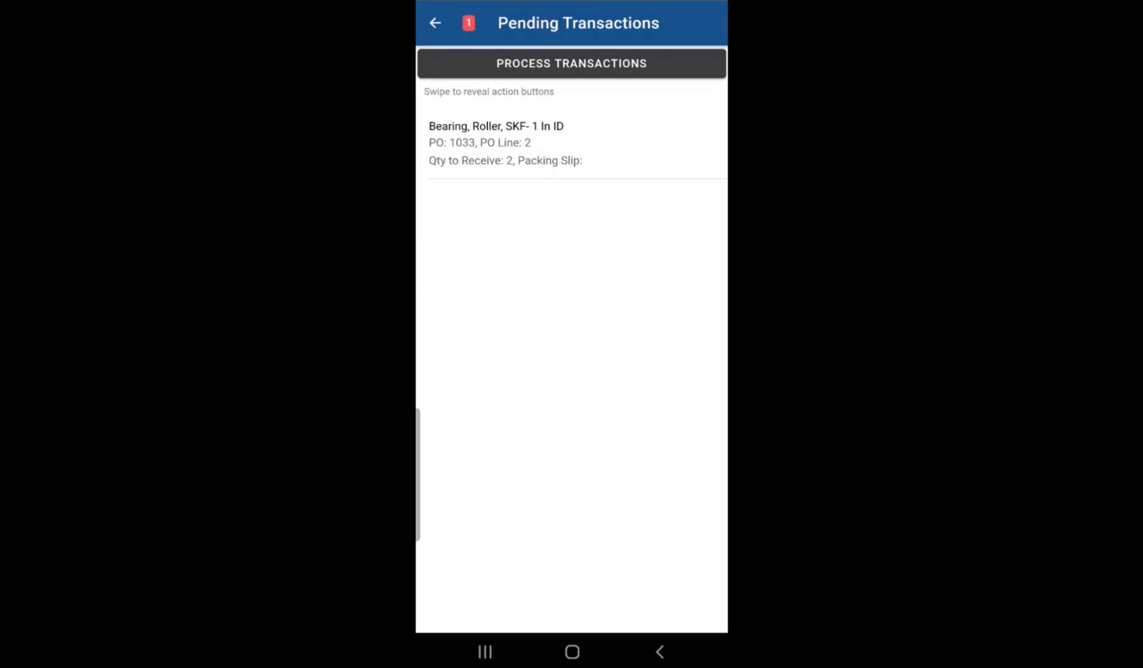
left_click(570, 63)
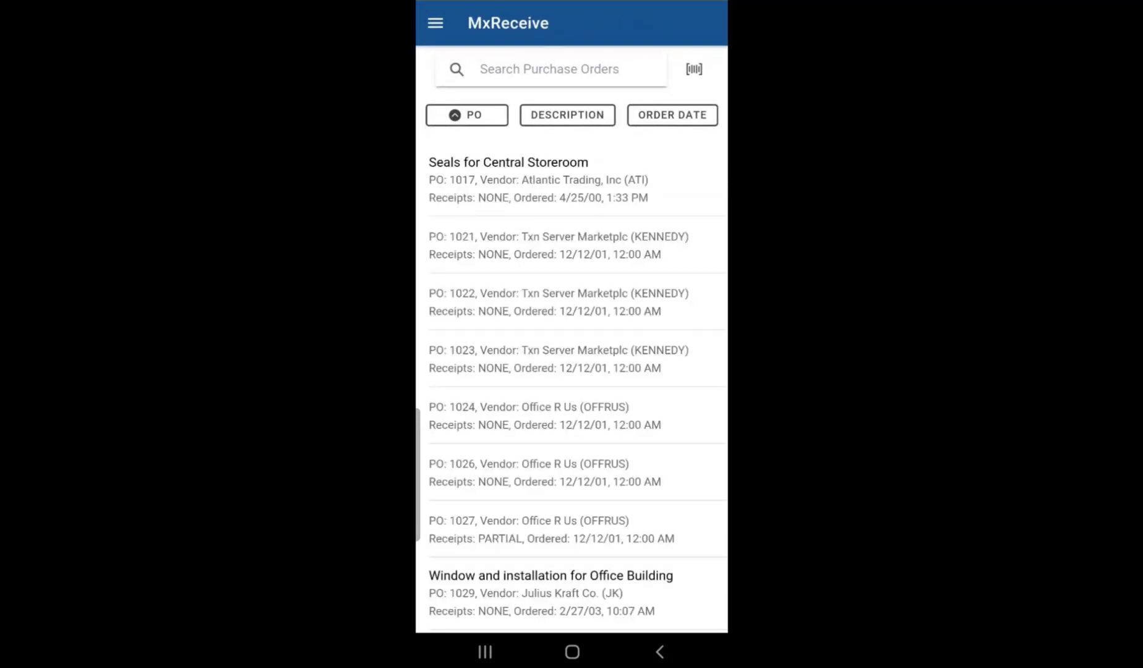
scroll("down", 3)
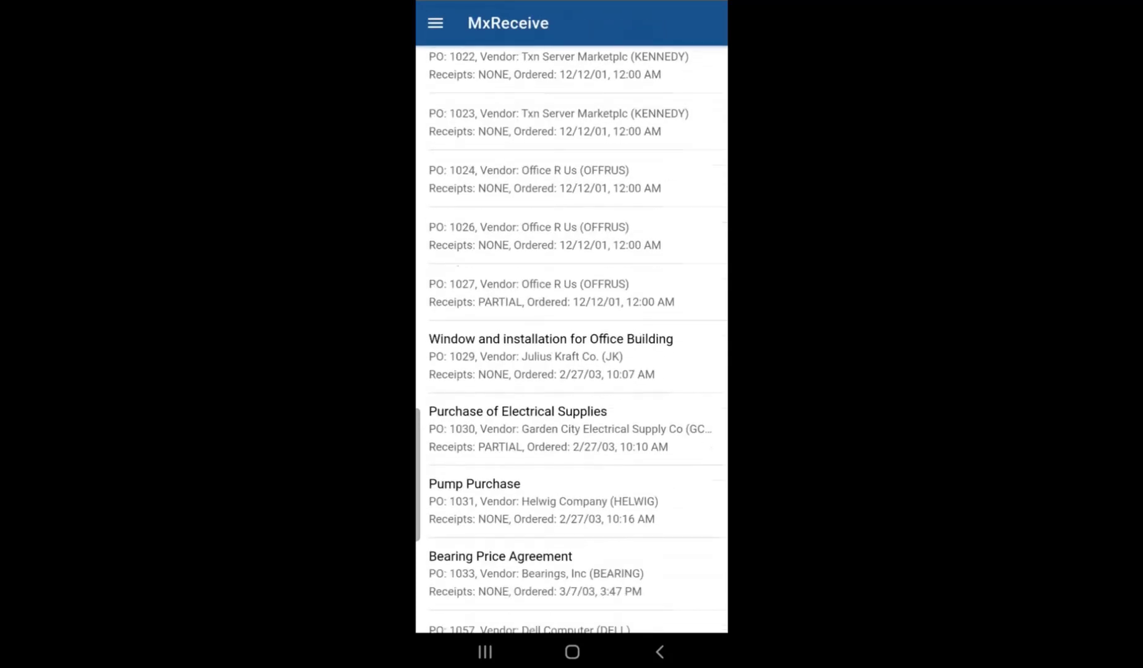
scroll("down", 3)
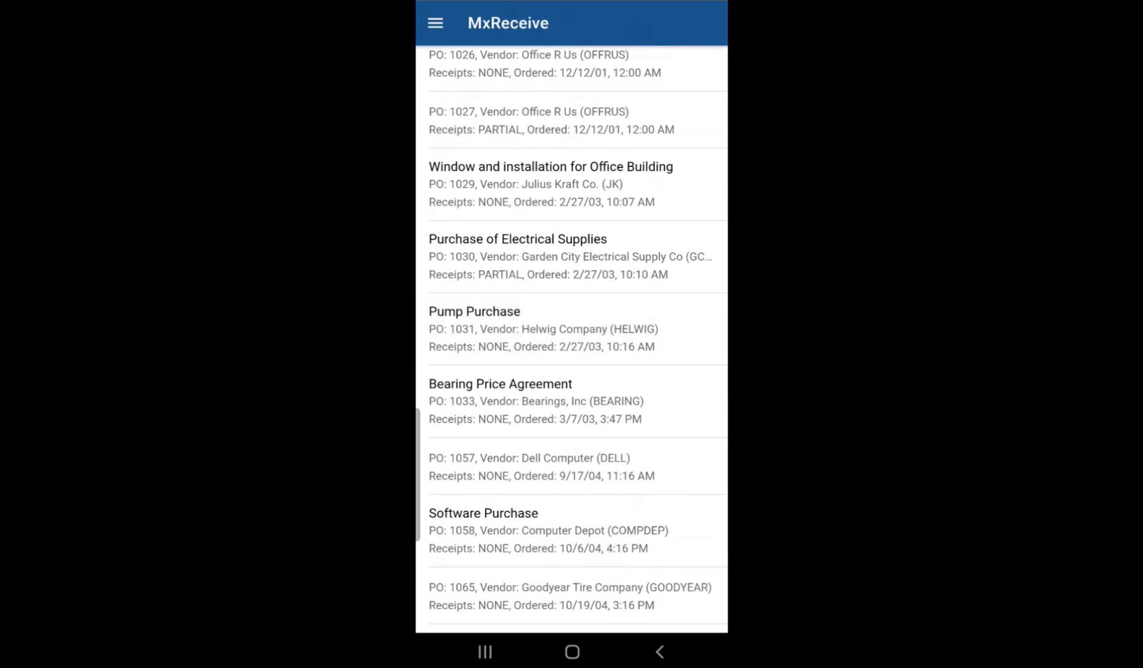
left_click(500, 401)
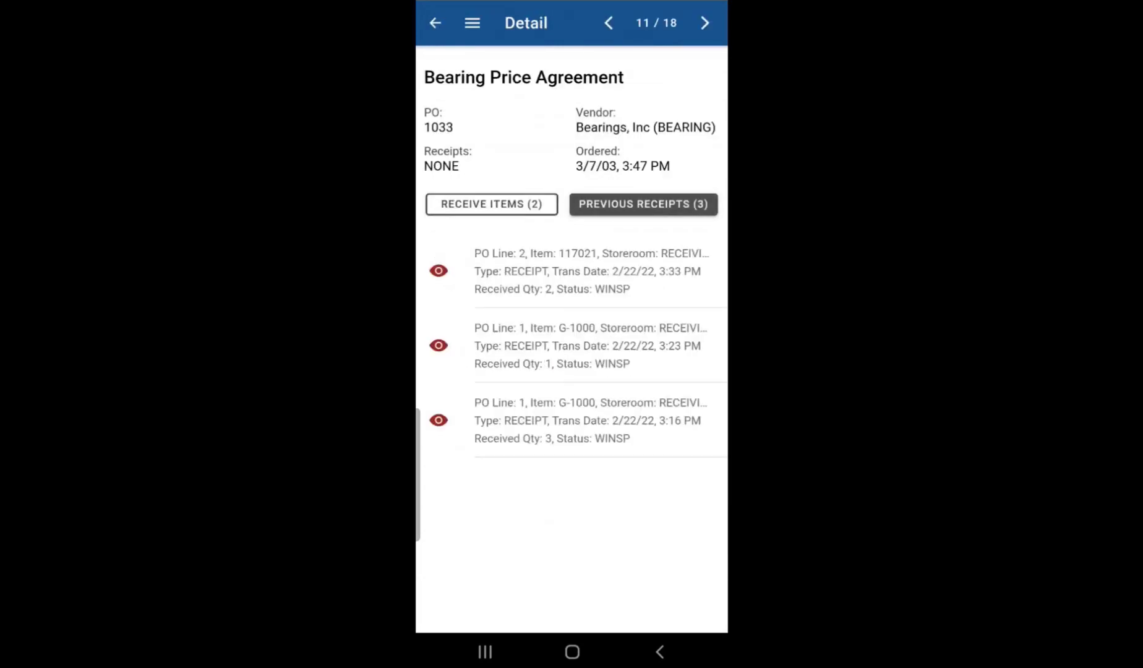
left_click(590, 271)
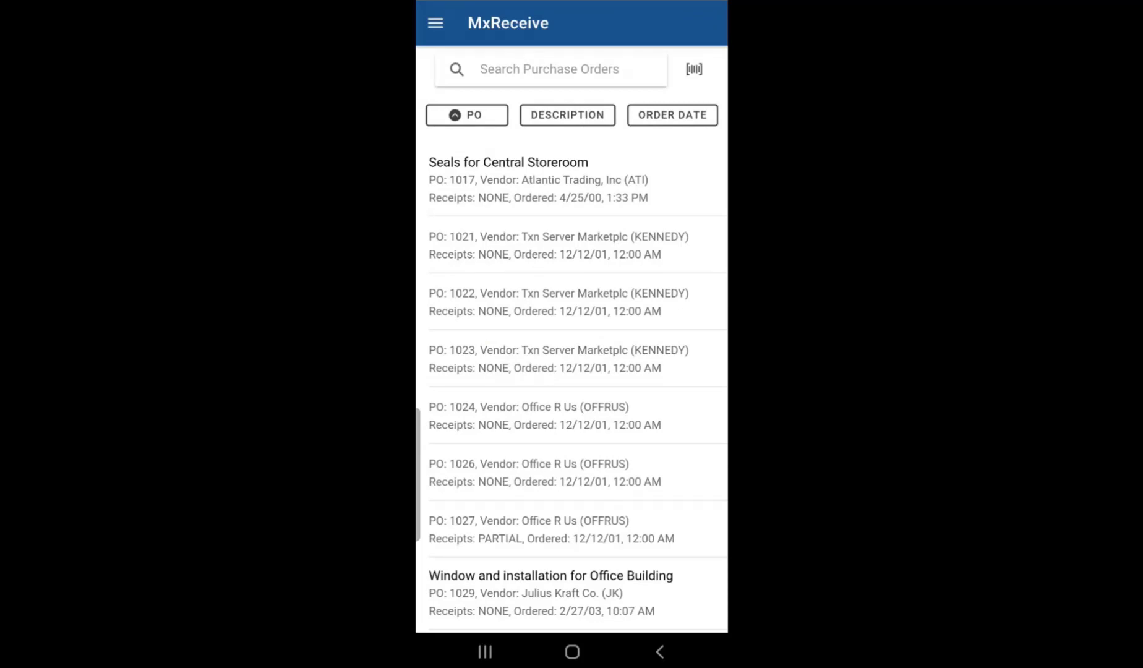
Step: Reopen PO 1033 and confirm six COMP receipts, with 4 and 2 received on lines 1 and 2
scroll("down", 3)
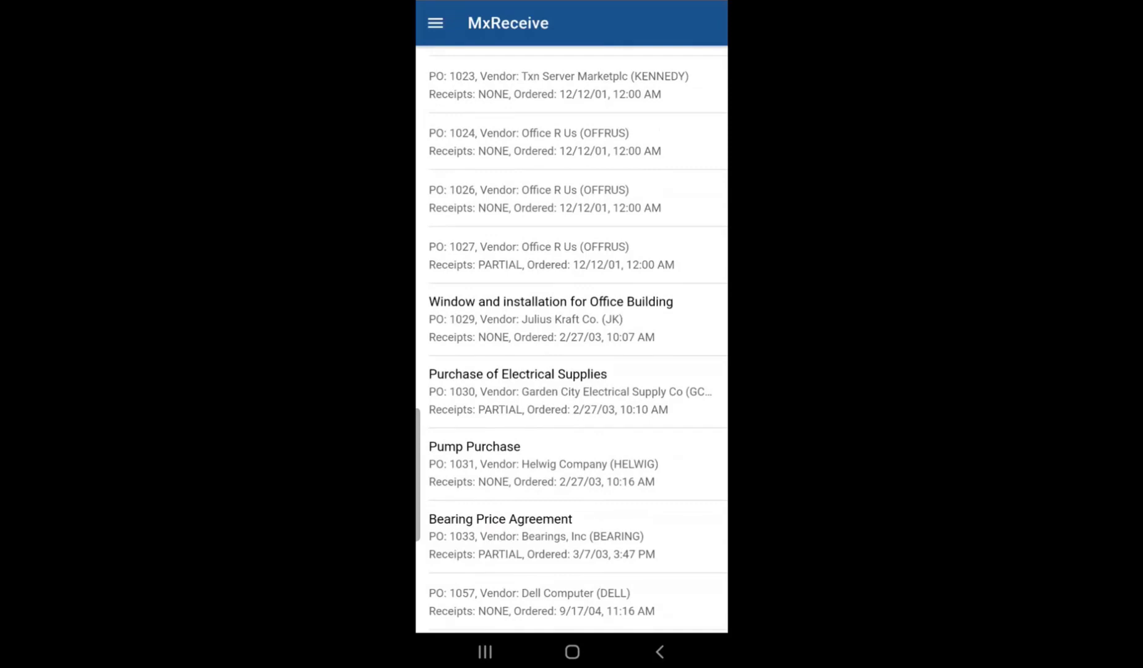
left_click(500, 535)
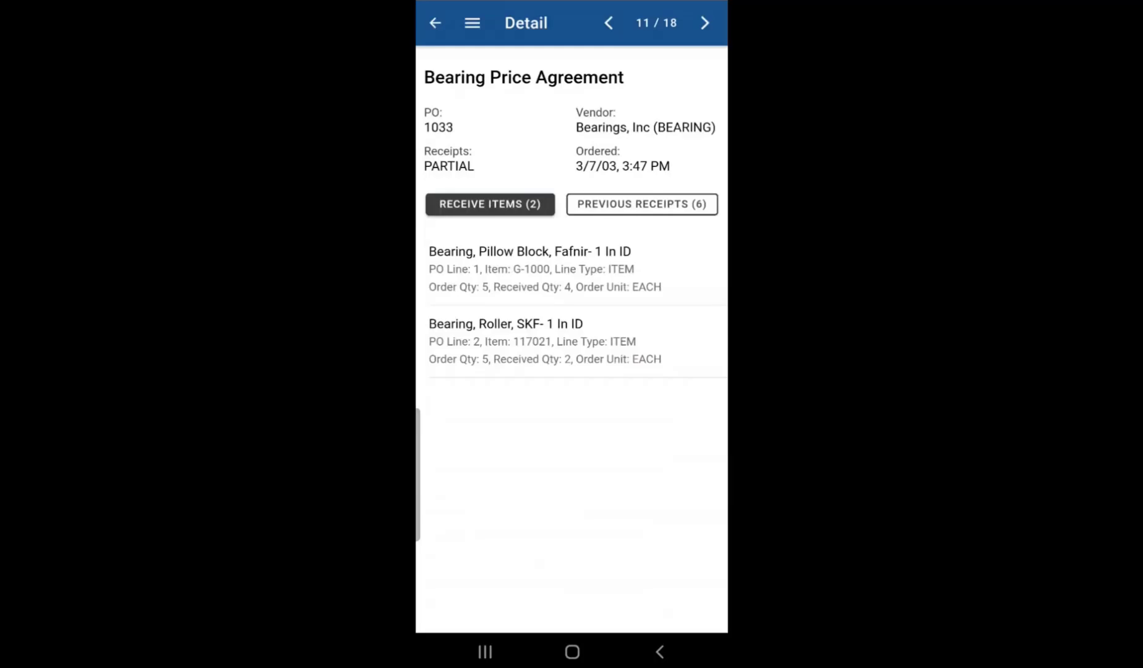
left_click(640, 203)
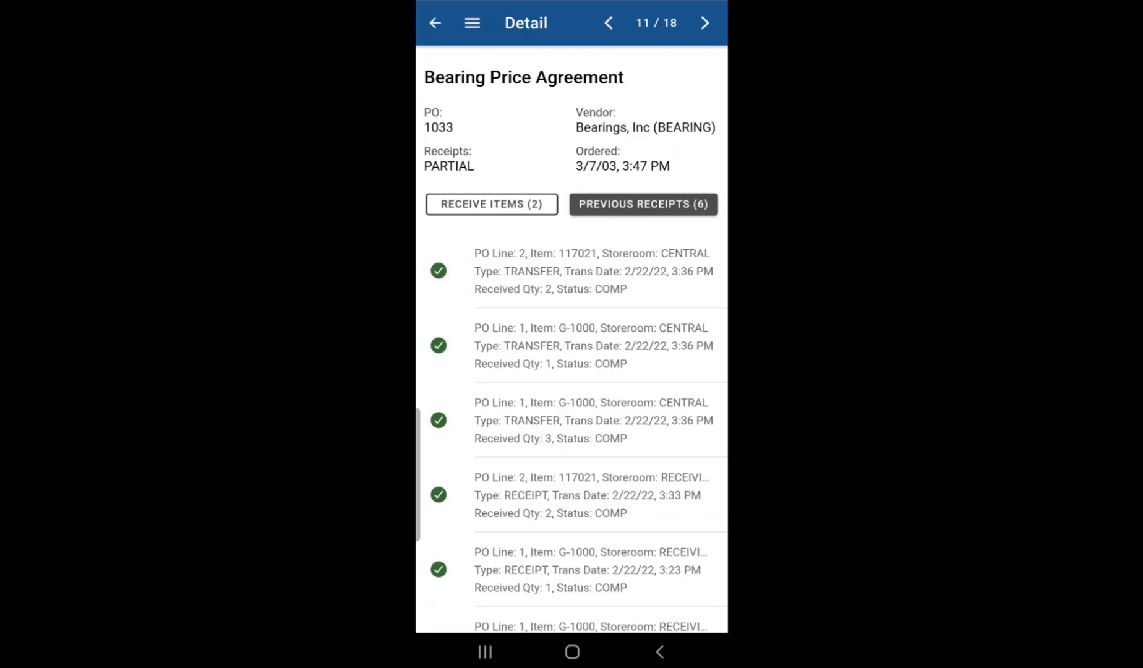
left_click(490, 203)
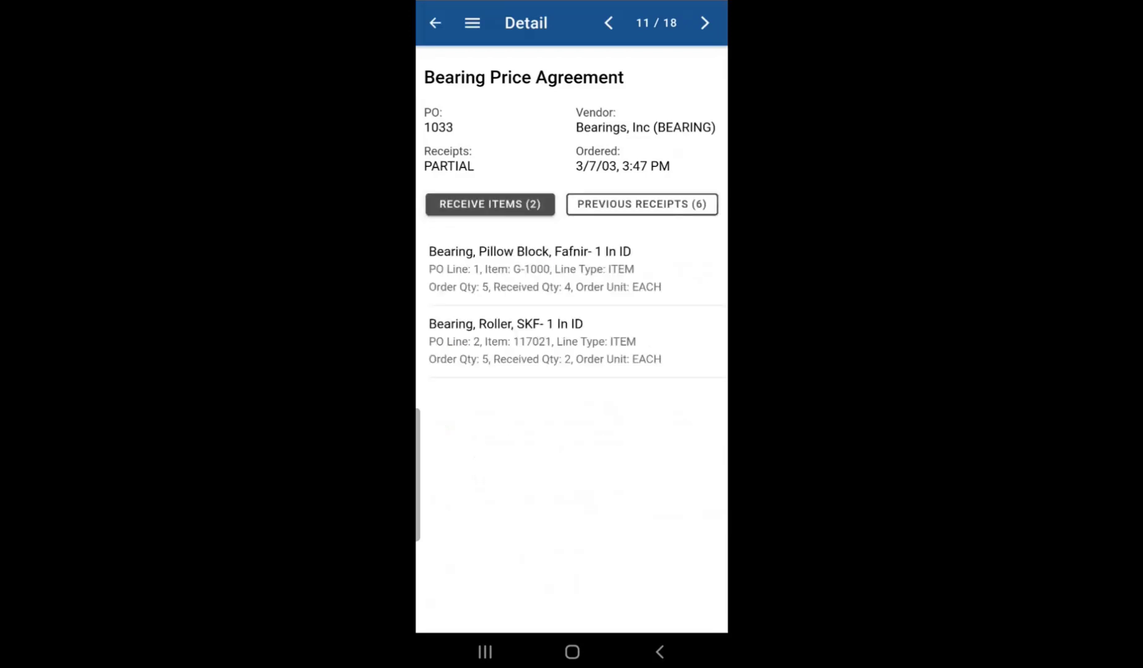